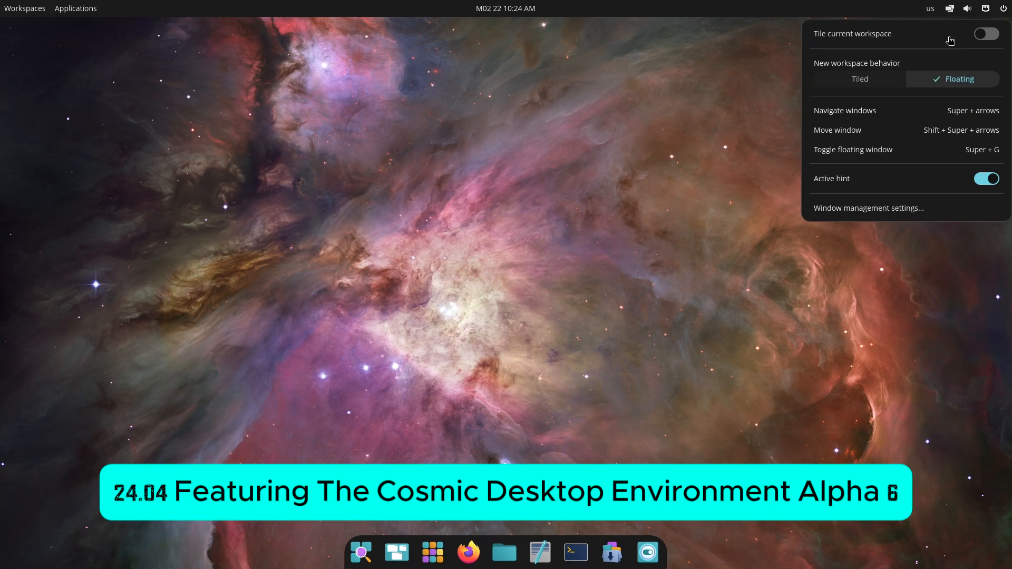
Open and close the sound and tiling applets in the top panel
click(966, 8)
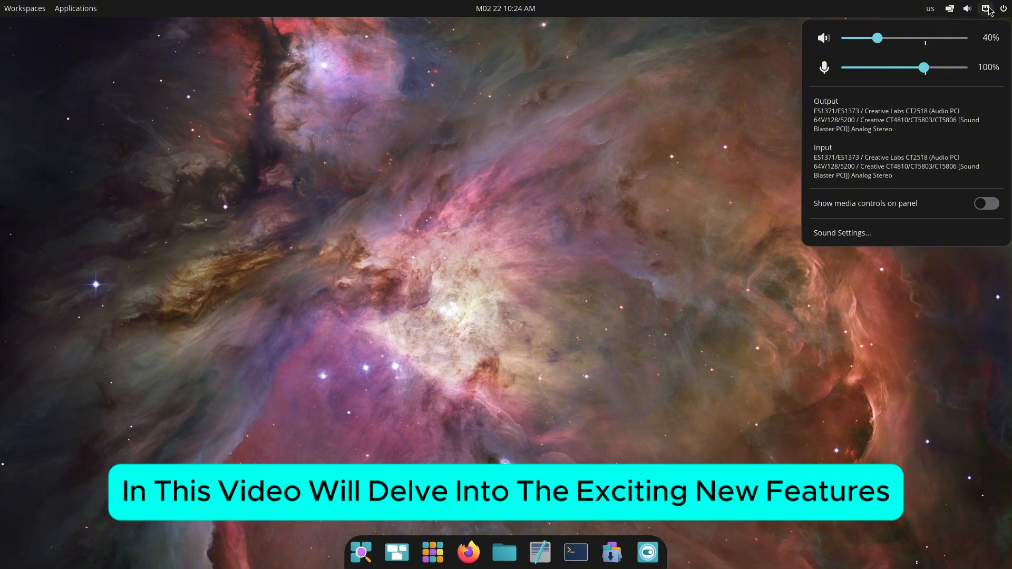
click(988, 8)
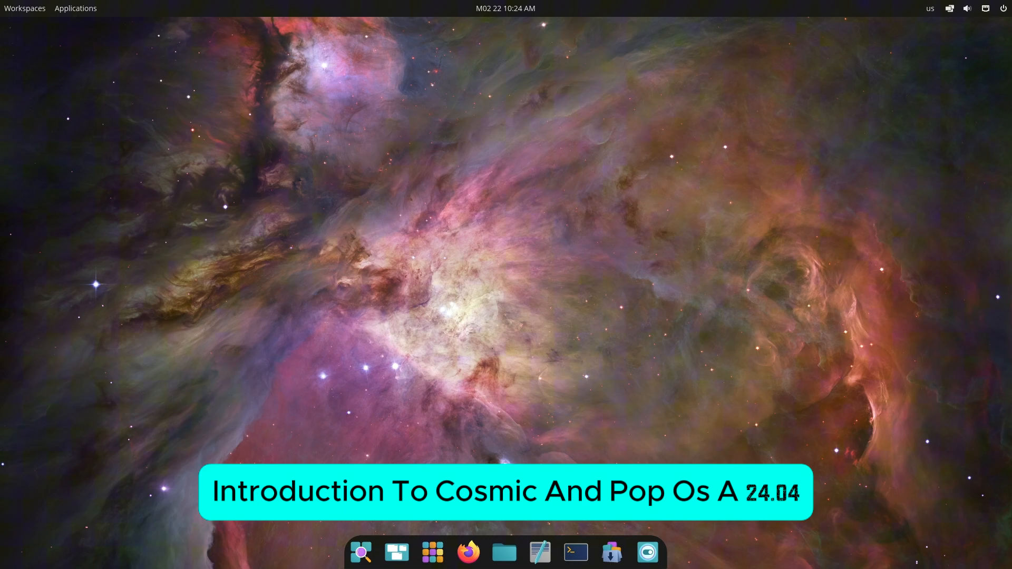
Open Settings and view the About page under System & Accounts
click(647, 552)
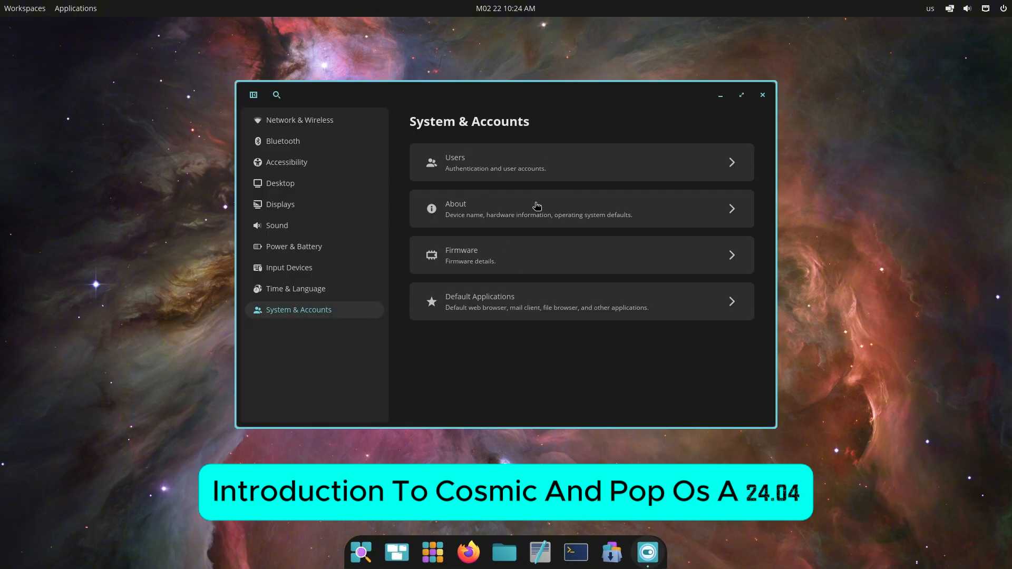
click(538, 209)
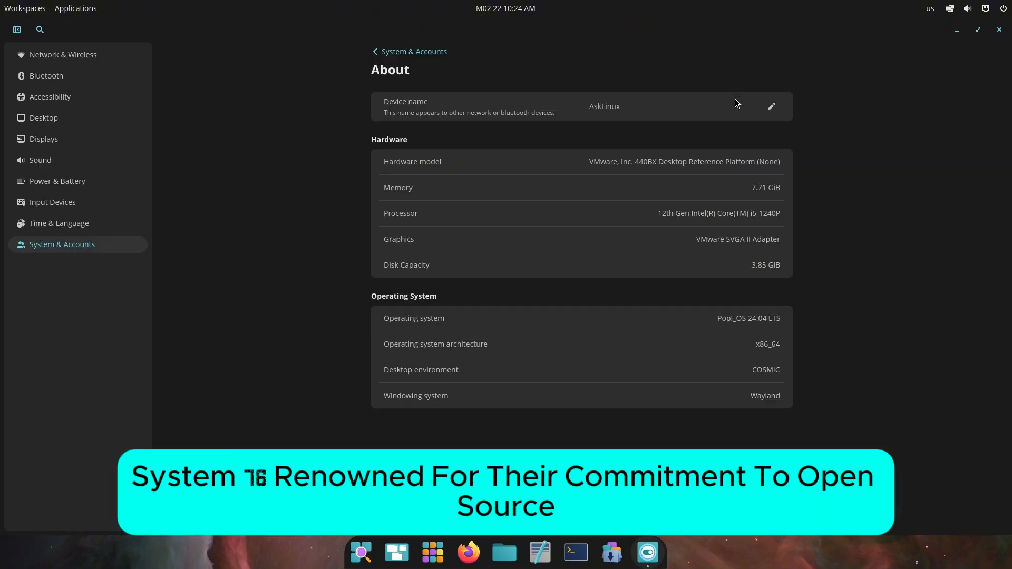
mouse_move(747, 334)
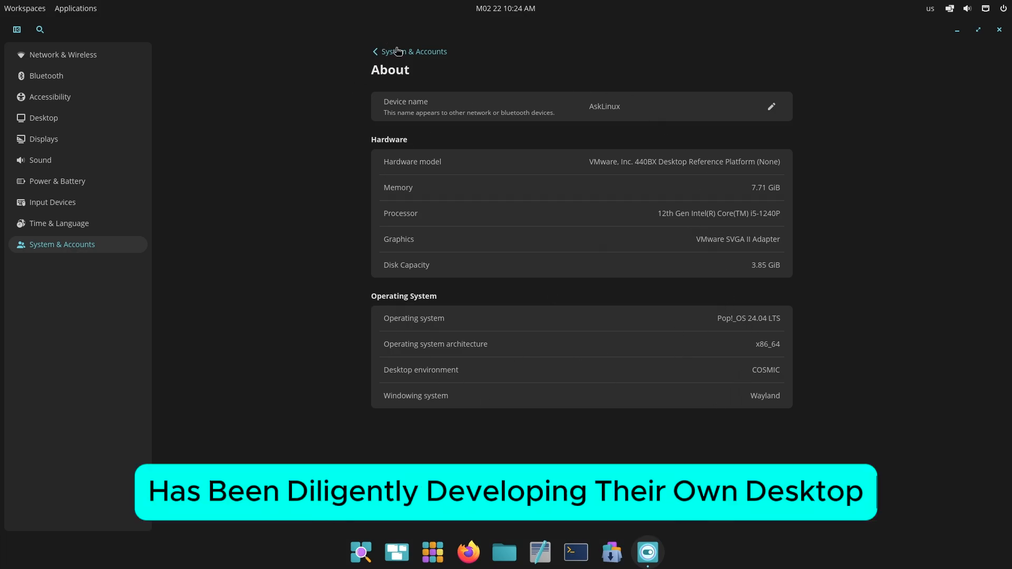
click(409, 51)
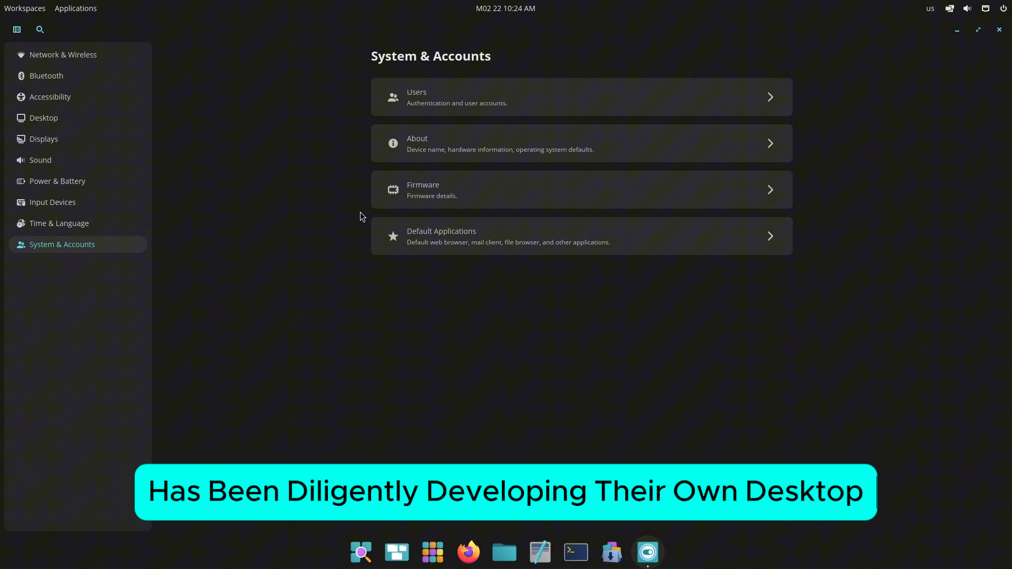
Browse the Network & Wireless, Bluetooth, Accessibility and Desktop pages
click(63, 54)
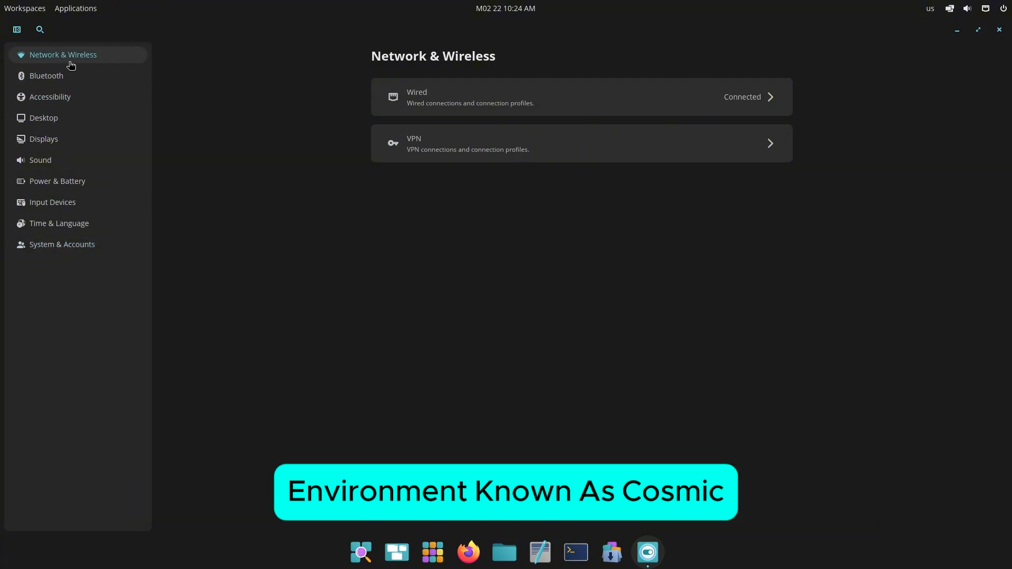
click(46, 75)
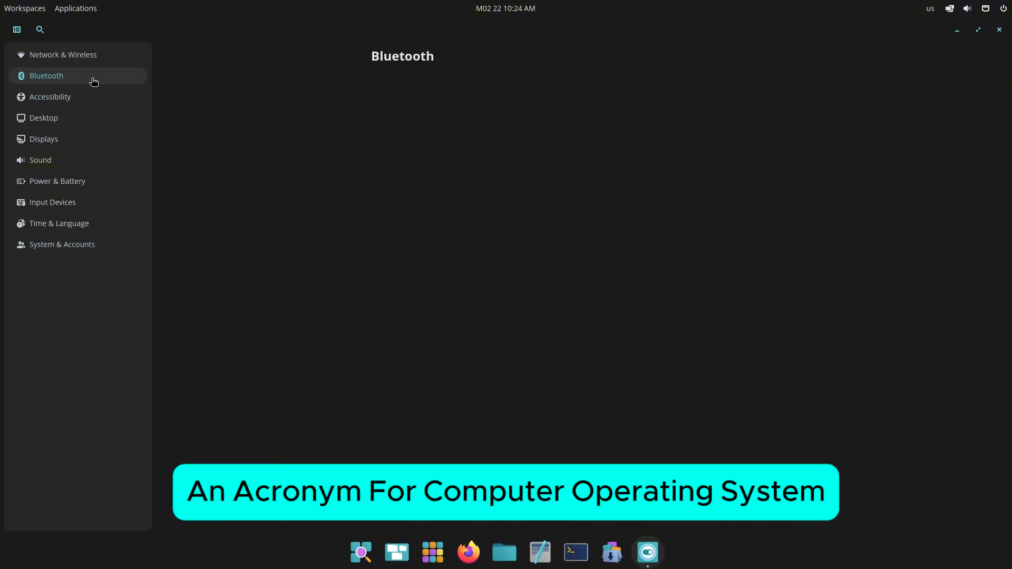
click(50, 96)
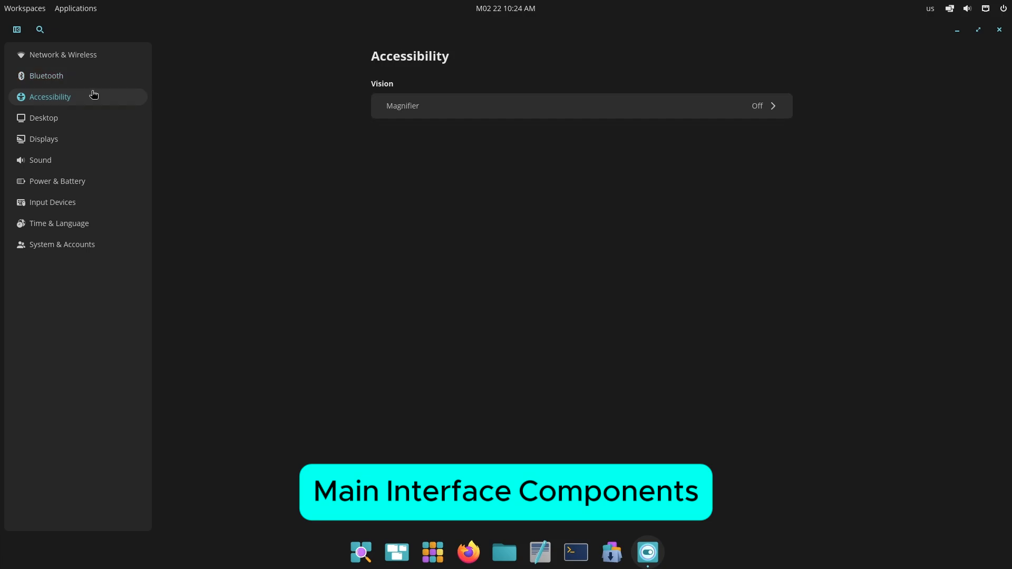
click(43, 118)
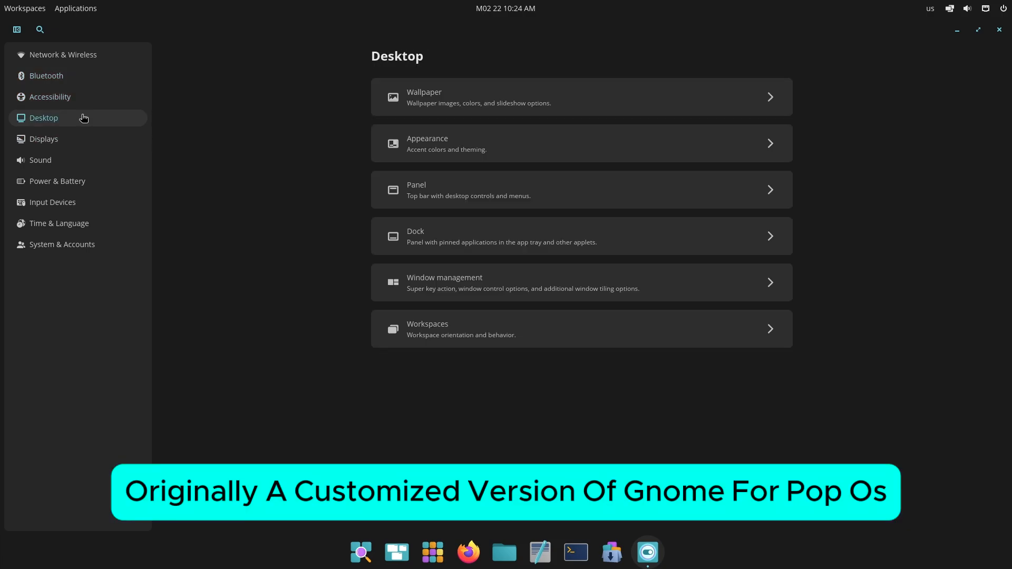
Set the blue star field image as the wallpaper
click(581, 97)
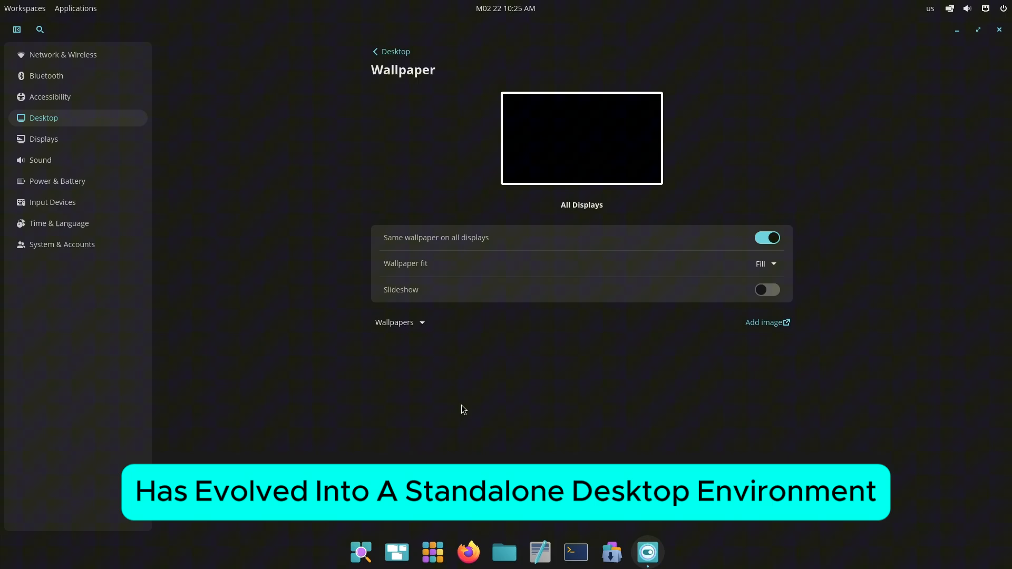
click(399, 322)
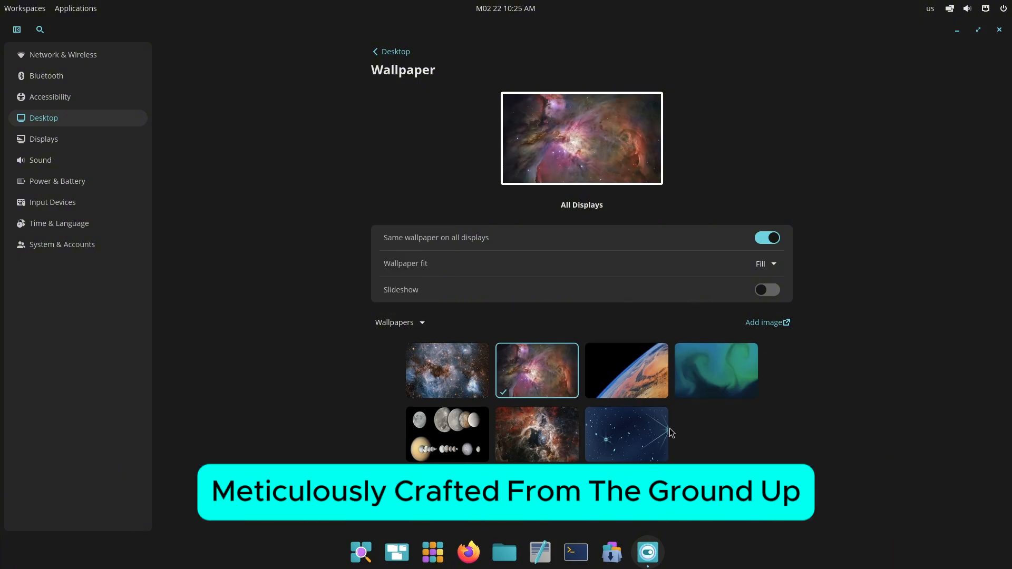
click(626, 433)
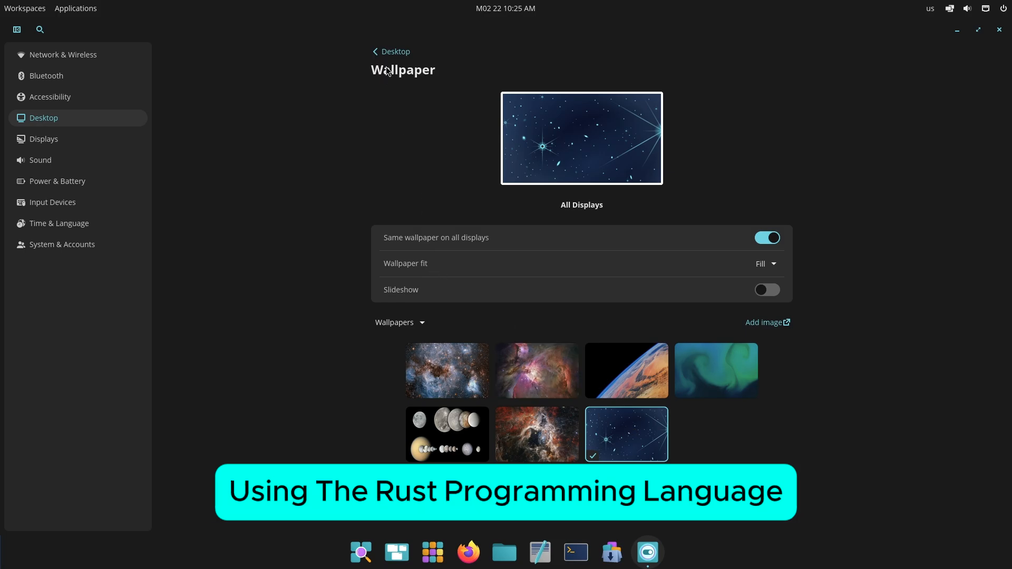
click(375, 52)
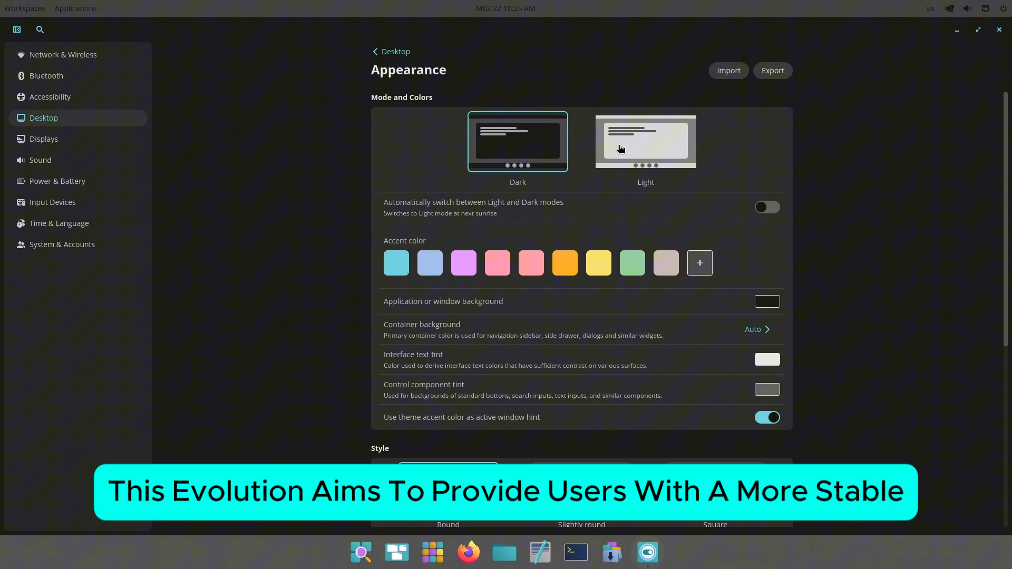
Switch to Light mode with automatic switching and Square interface style
click(645, 141)
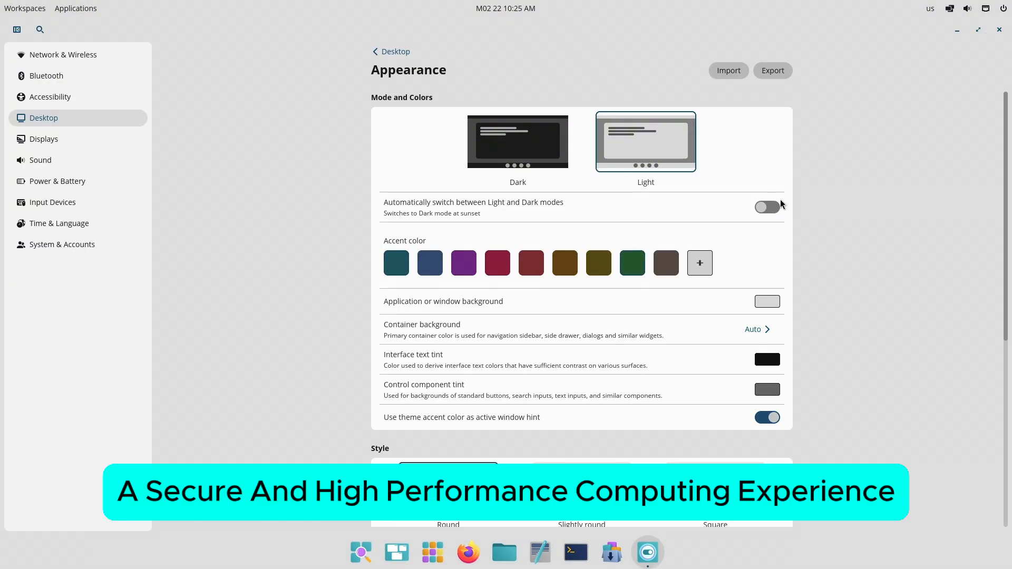
click(766, 207)
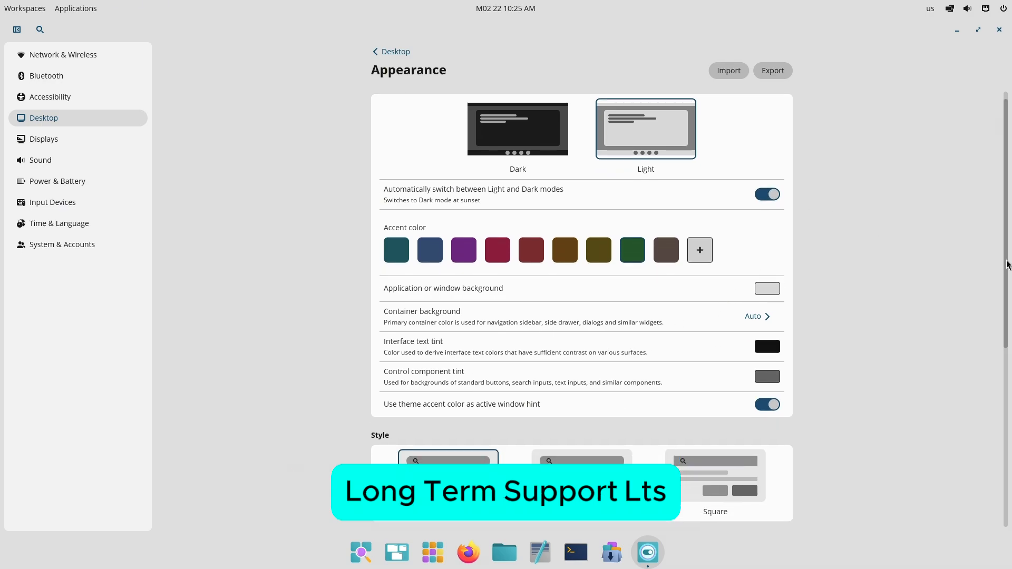
scroll(down, 3)
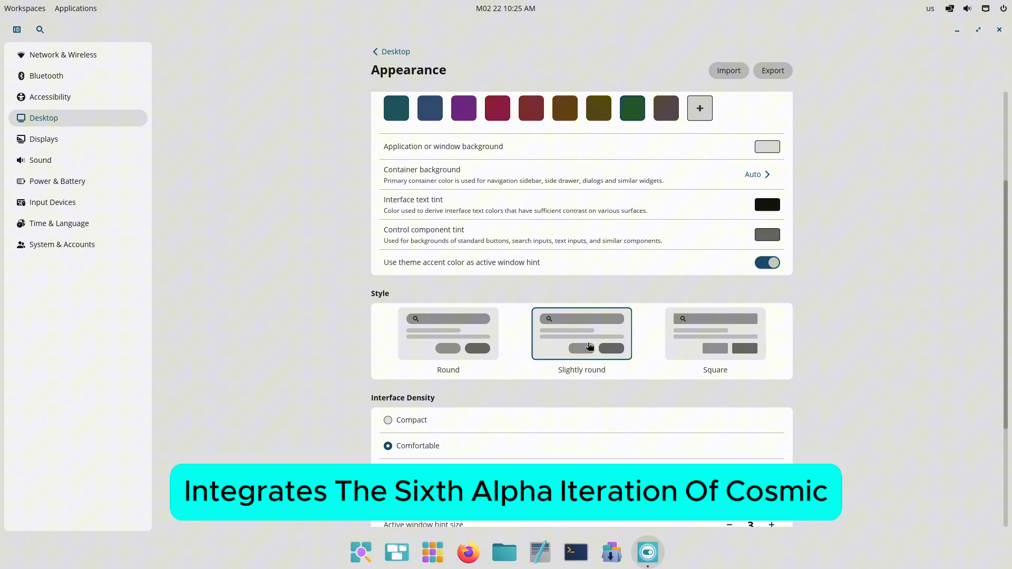
click(448, 333)
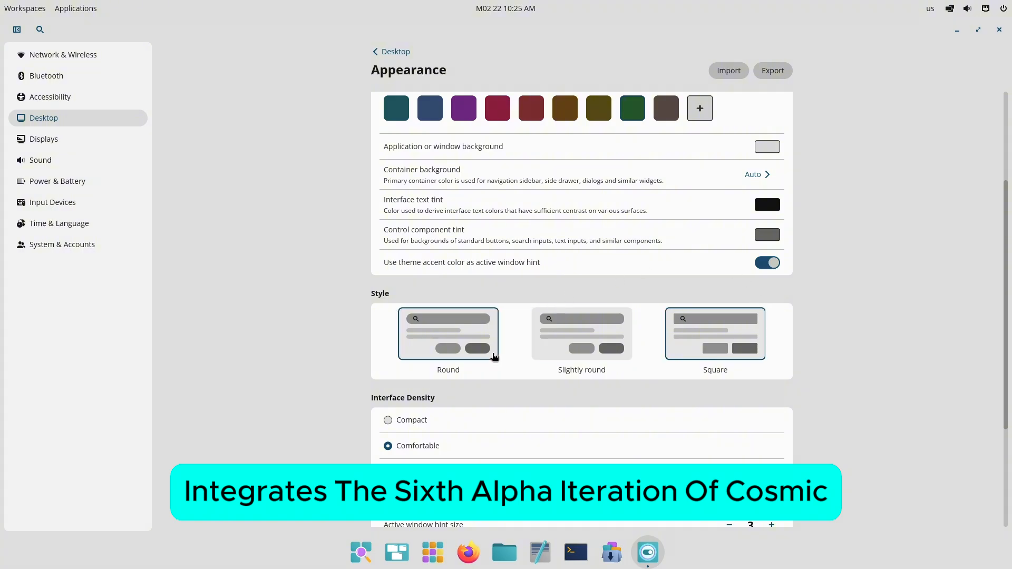
click(714, 333)
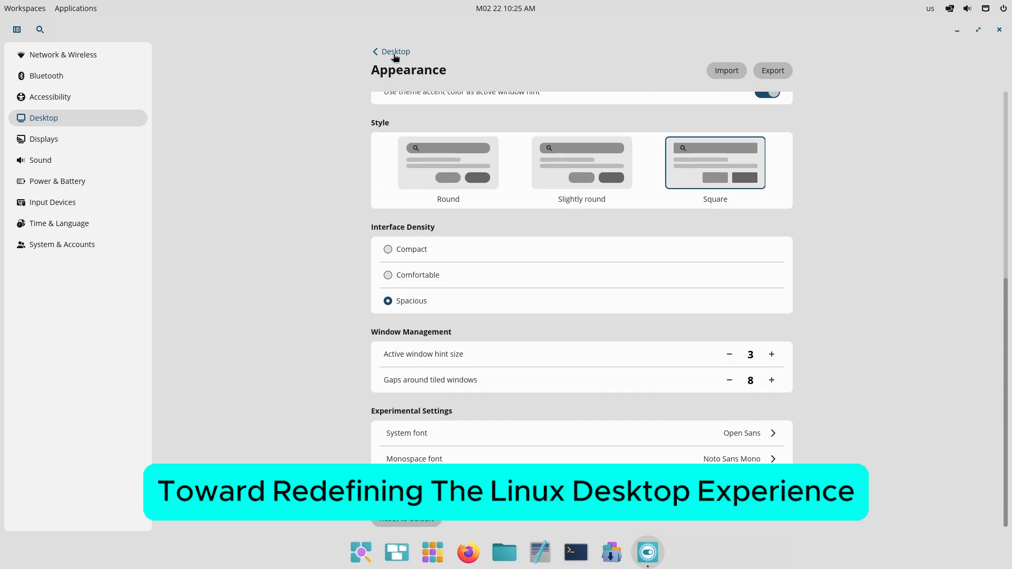
Review the Panel settings page and return to the Desktop overview
click(391, 51)
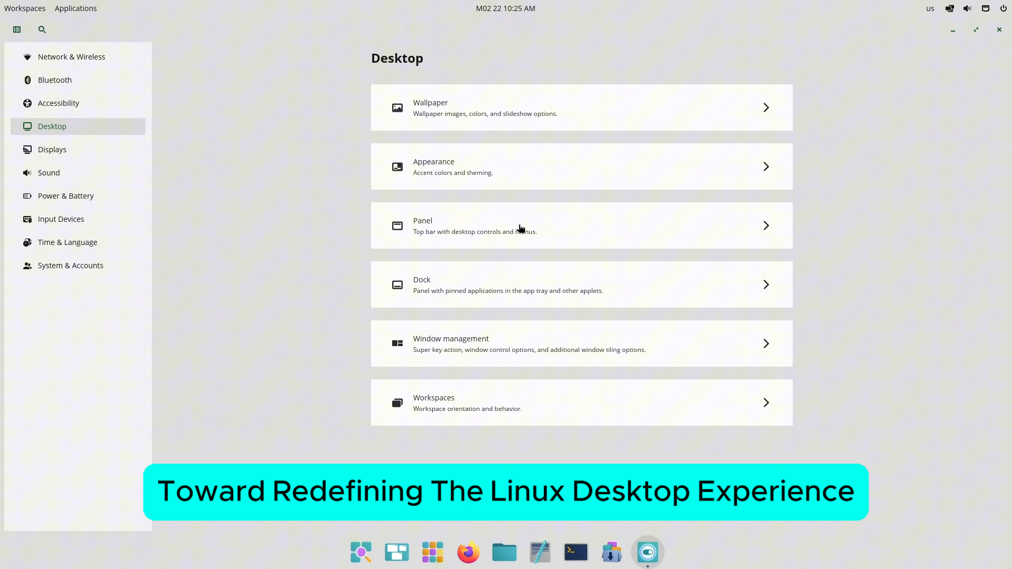
click(581, 226)
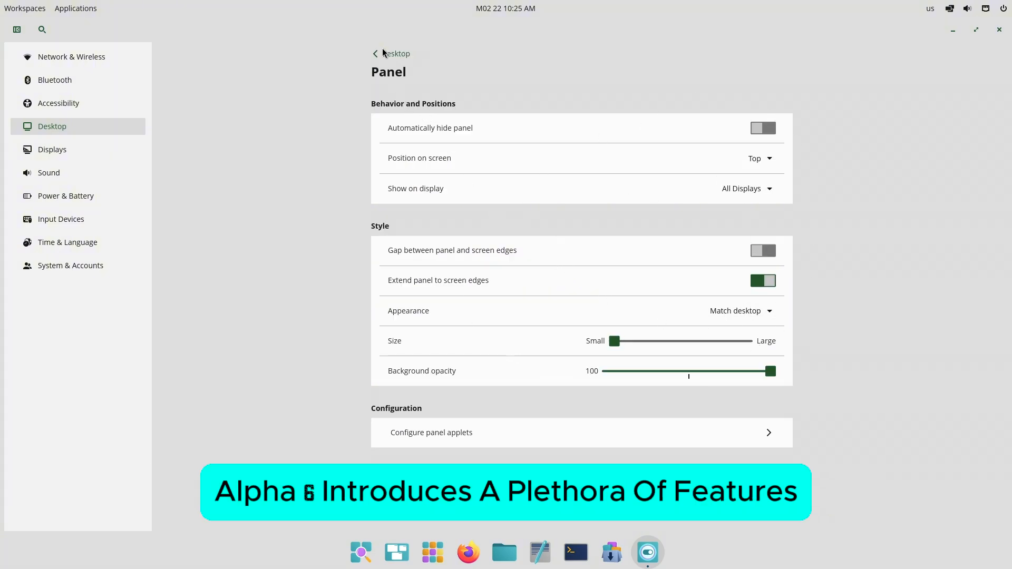
click(375, 53)
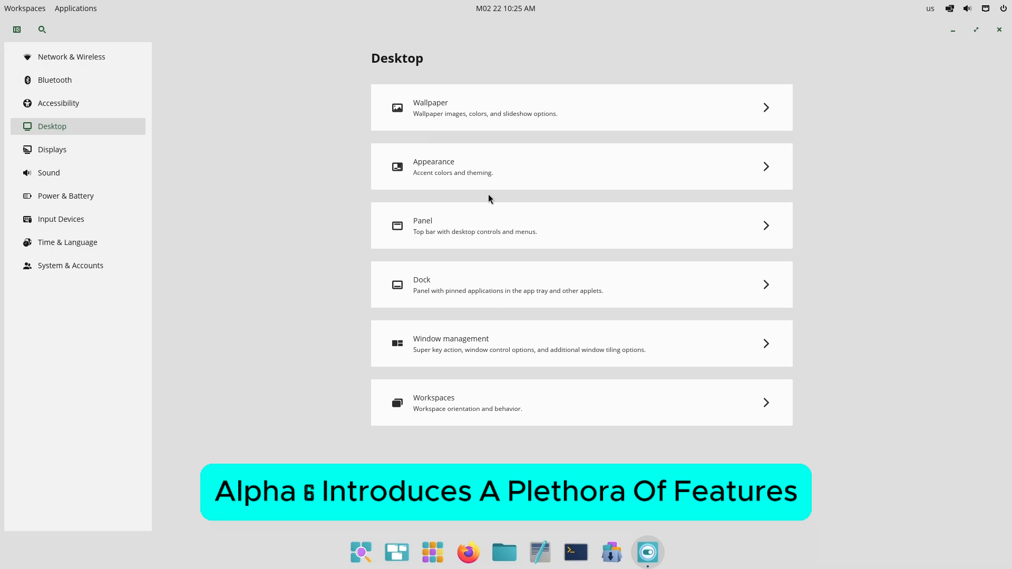
click(580, 225)
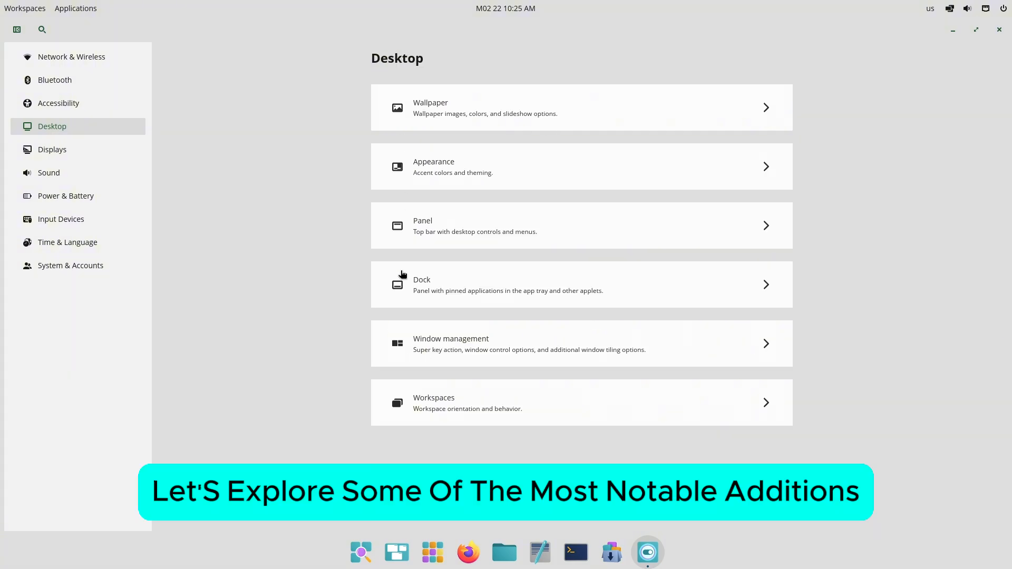
View Window management's Super key action choices, then return to Desktop
click(580, 342)
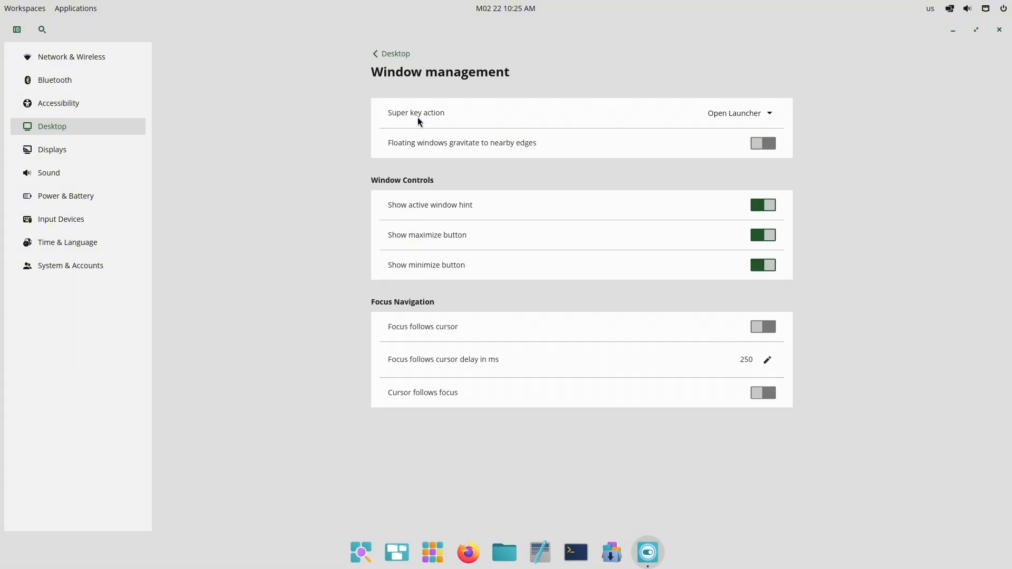
click(739, 112)
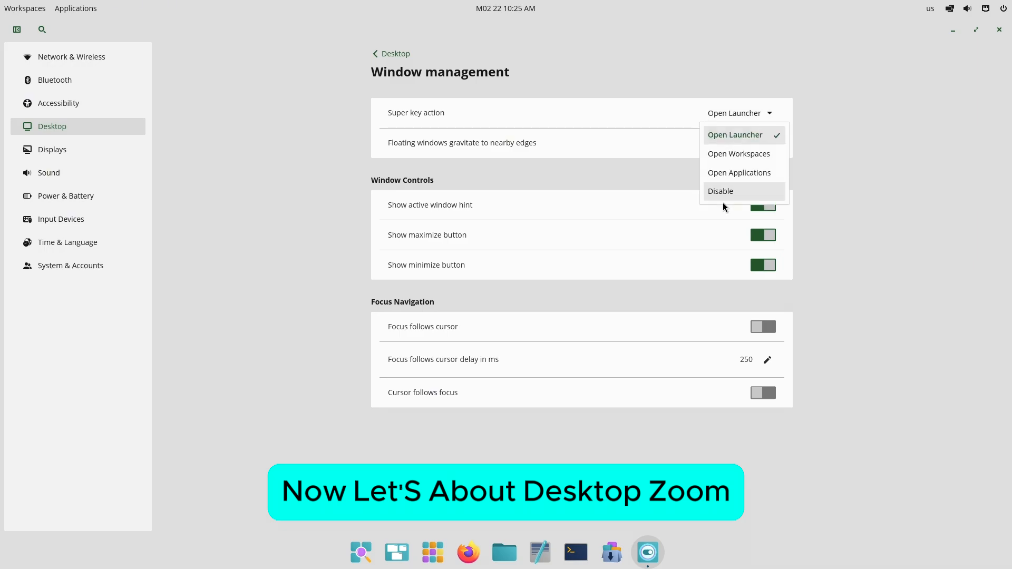
click(390, 54)
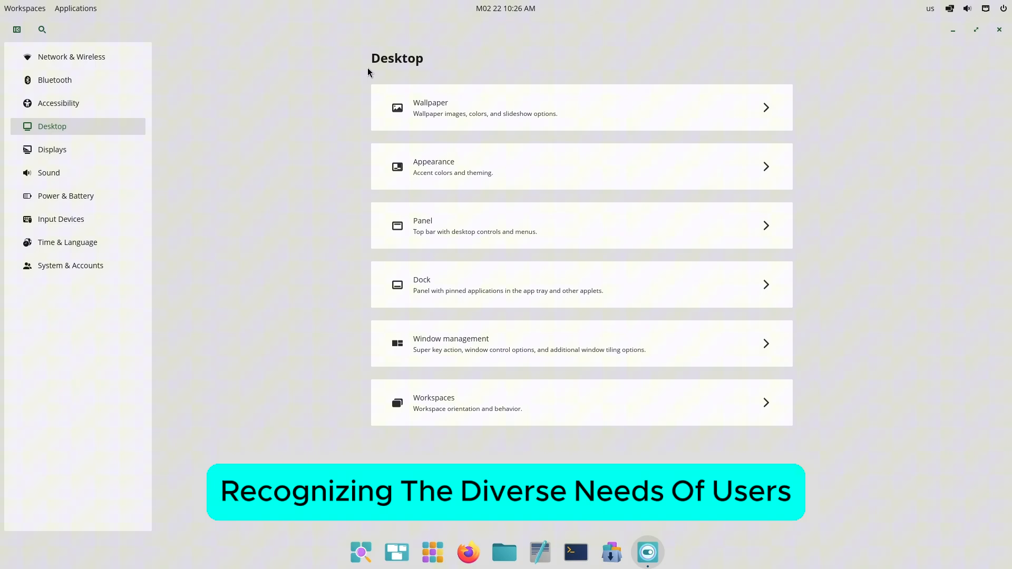
Review Displays keeping 1920x1080, then view the Sound output profiles
click(51, 149)
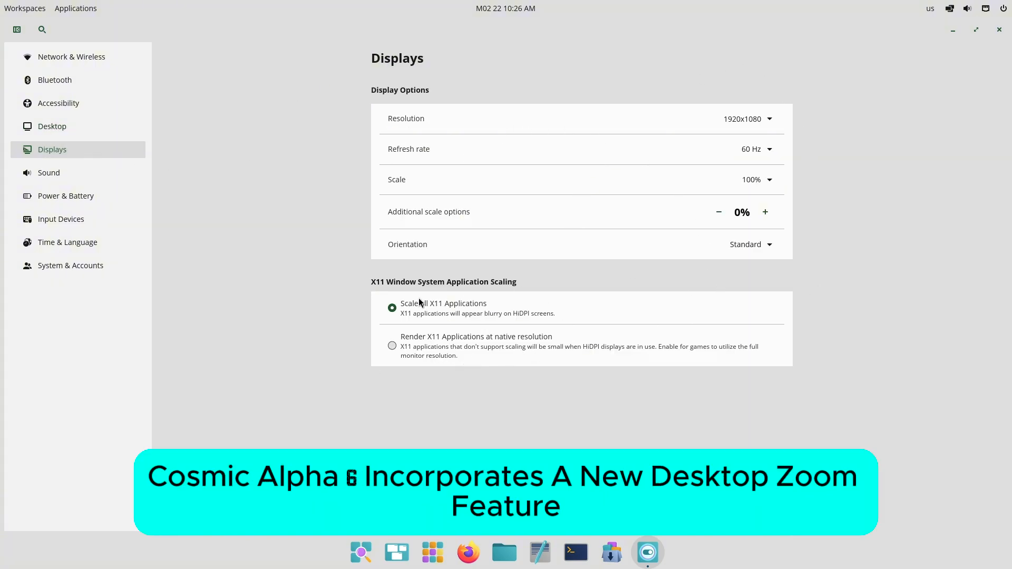
click(755, 149)
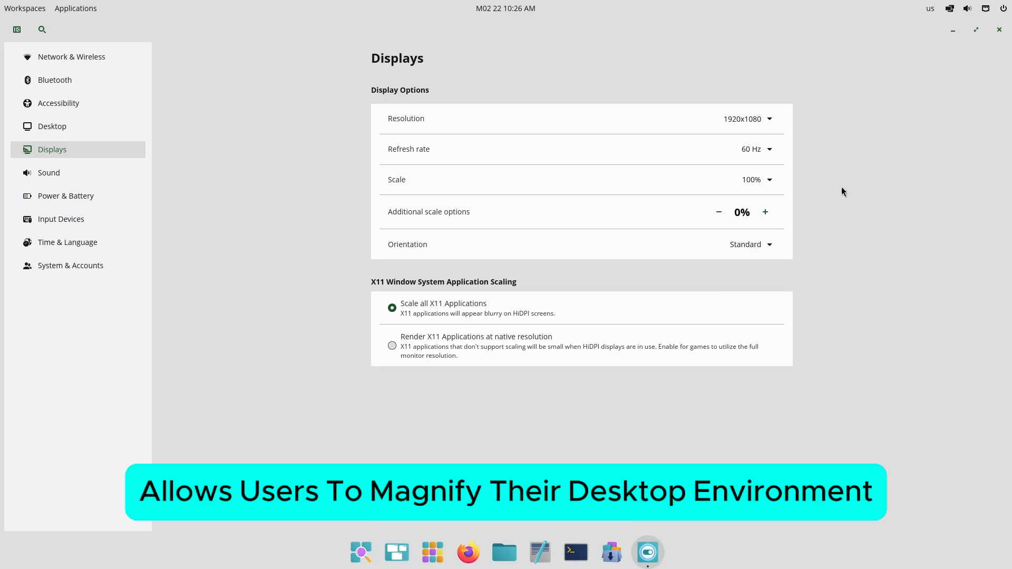
click(747, 118)
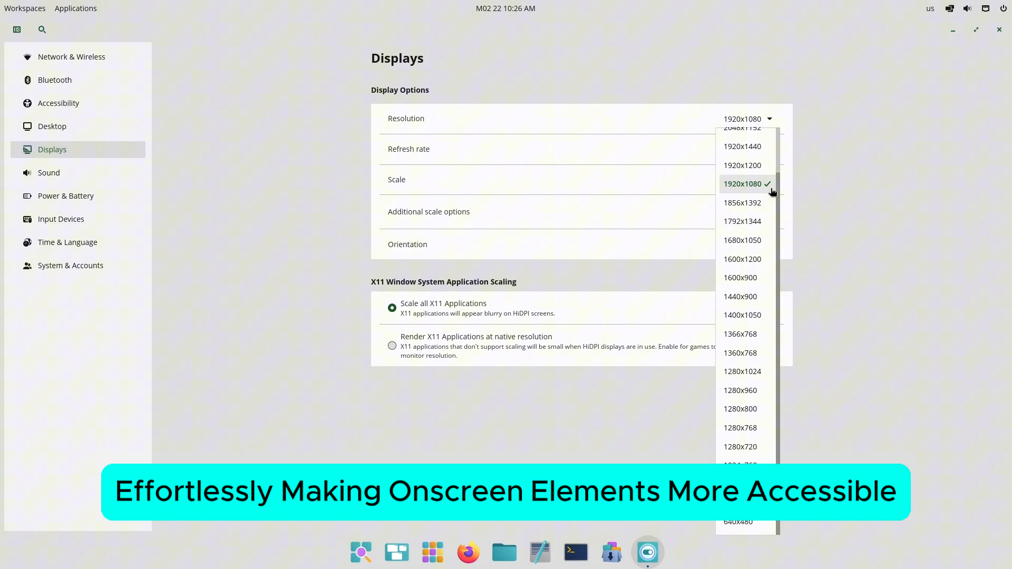
click(742, 184)
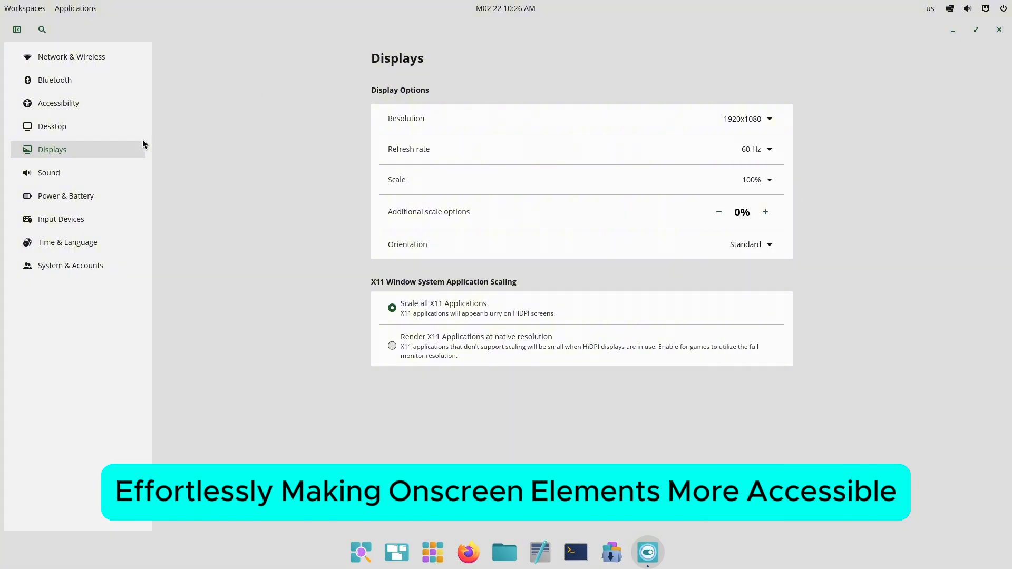
click(48, 172)
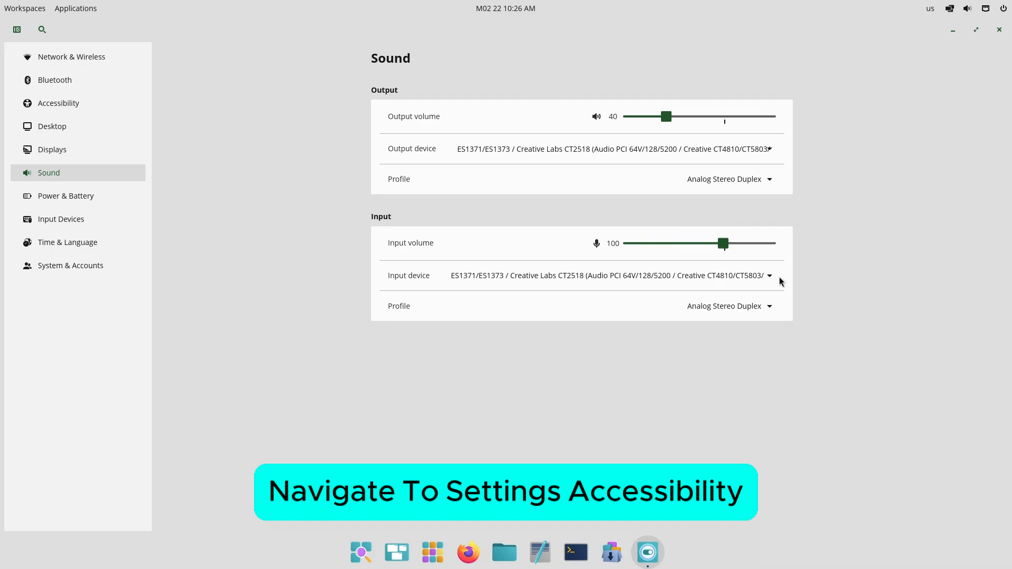
click(728, 178)
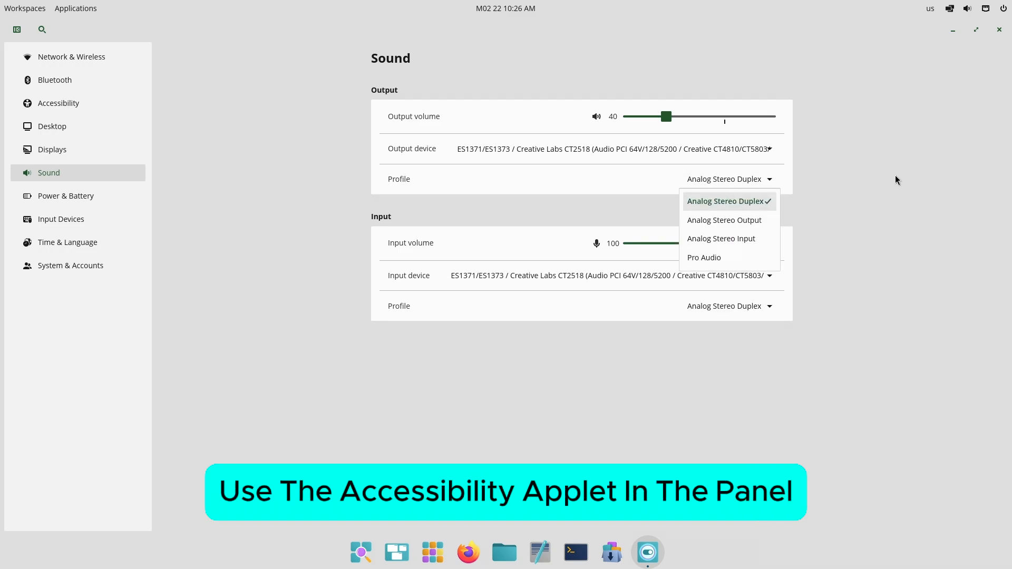
Set power mode to High performance, enable natural scrolling, then open Keyboard settings
click(66, 196)
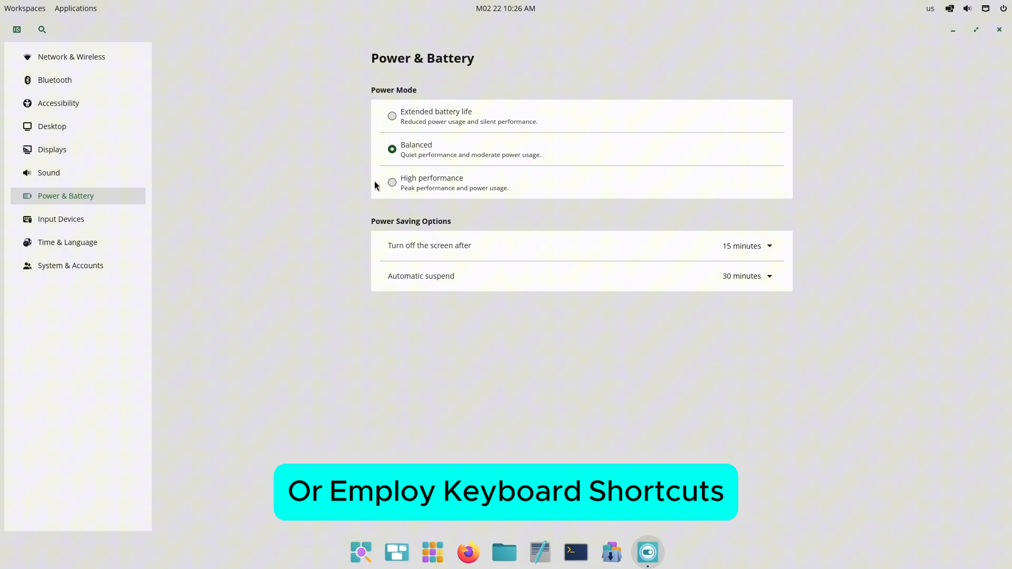
click(392, 182)
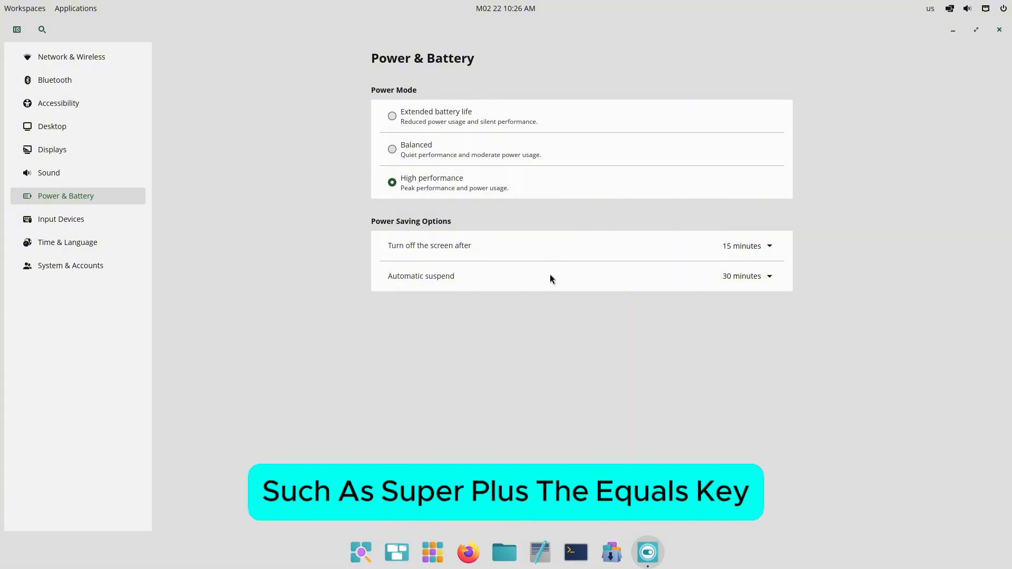
click(60, 219)
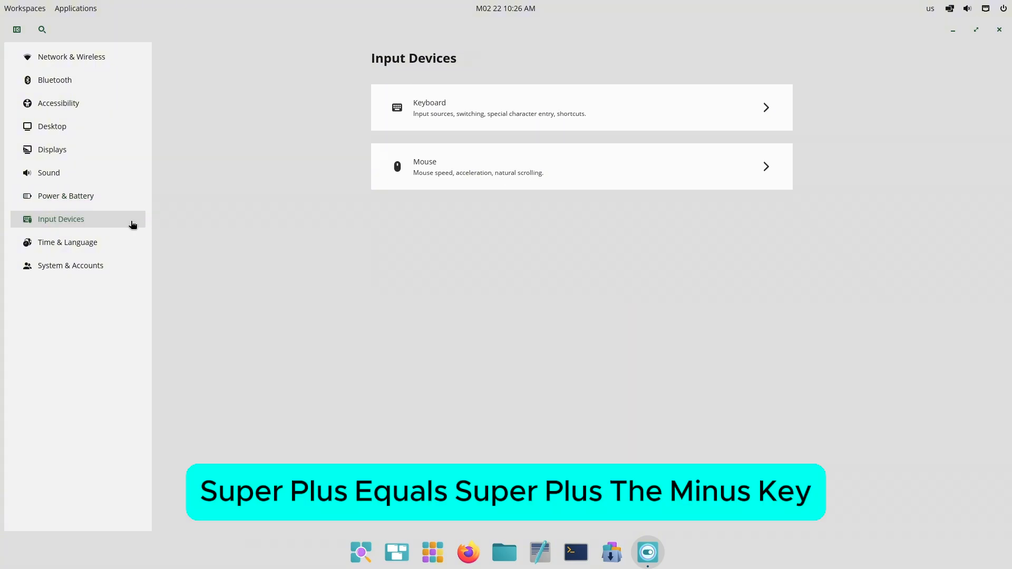
click(581, 166)
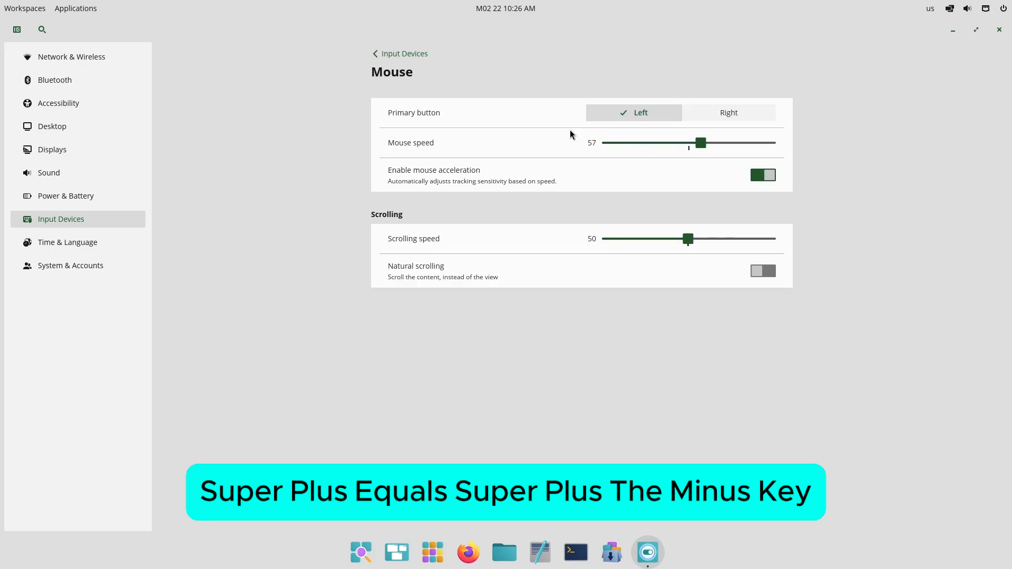
click(762, 271)
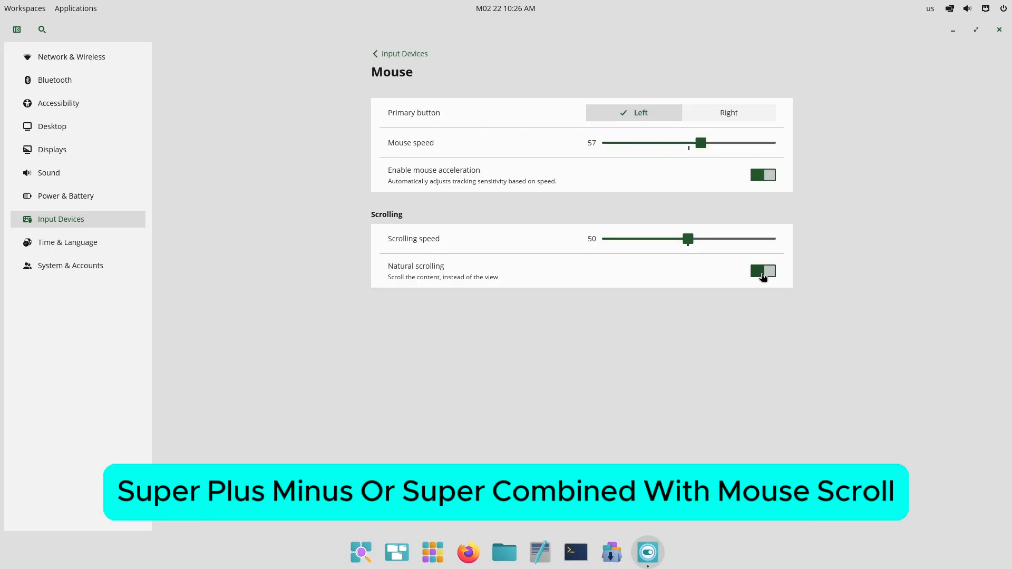
click(399, 54)
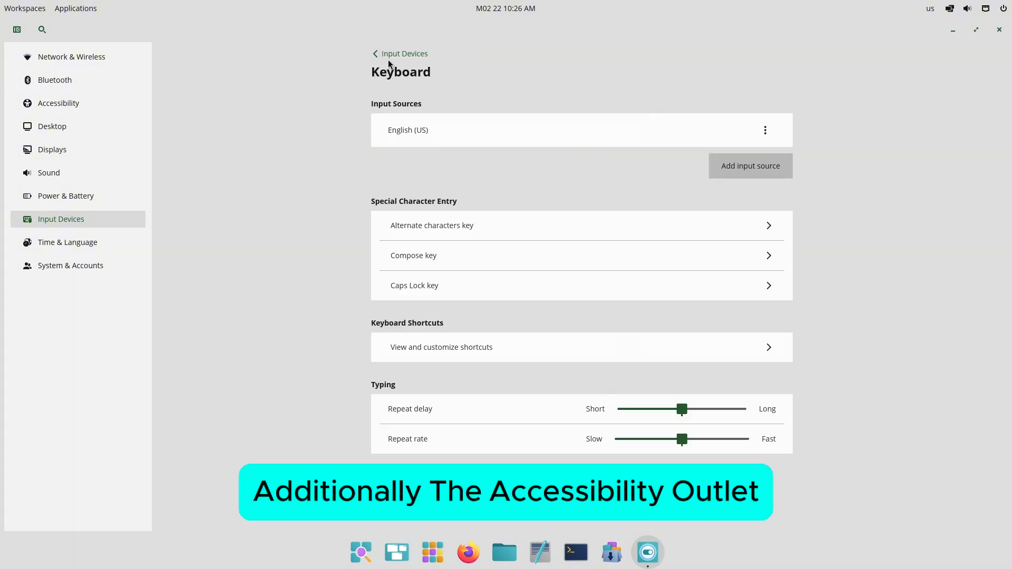
Review the Date & Time and Region & Language pages without changes
click(68, 242)
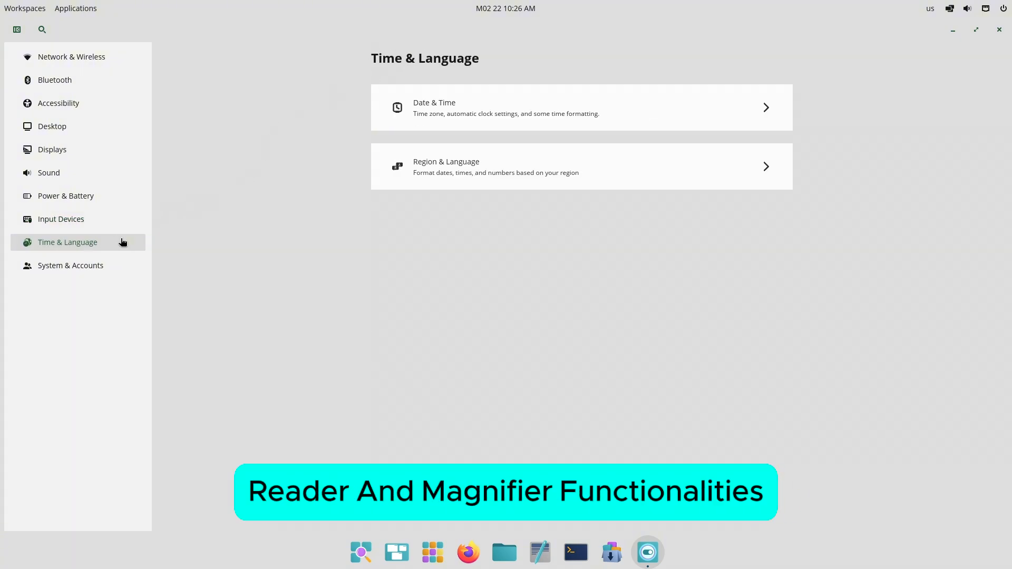
click(580, 107)
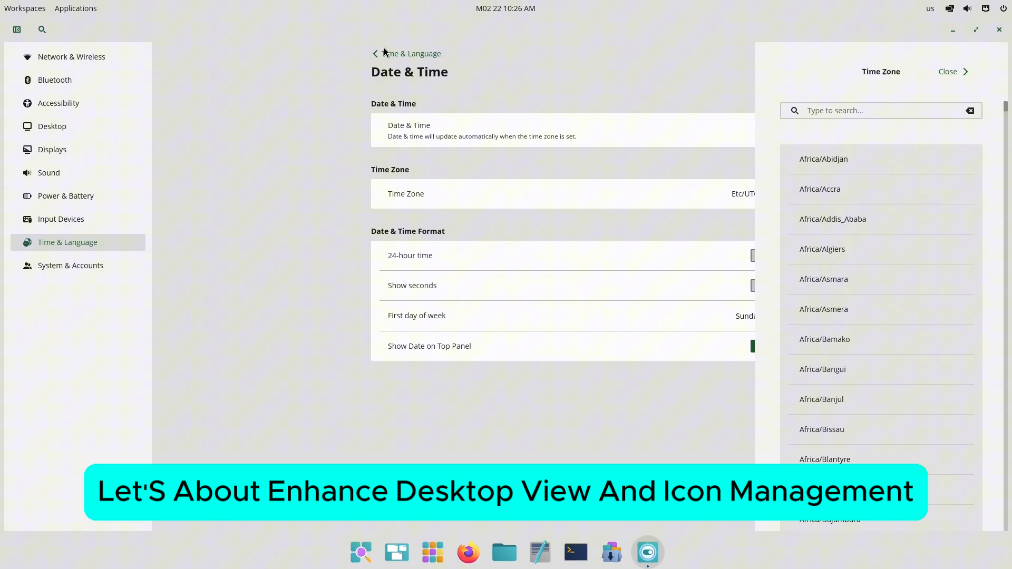
click(948, 71)
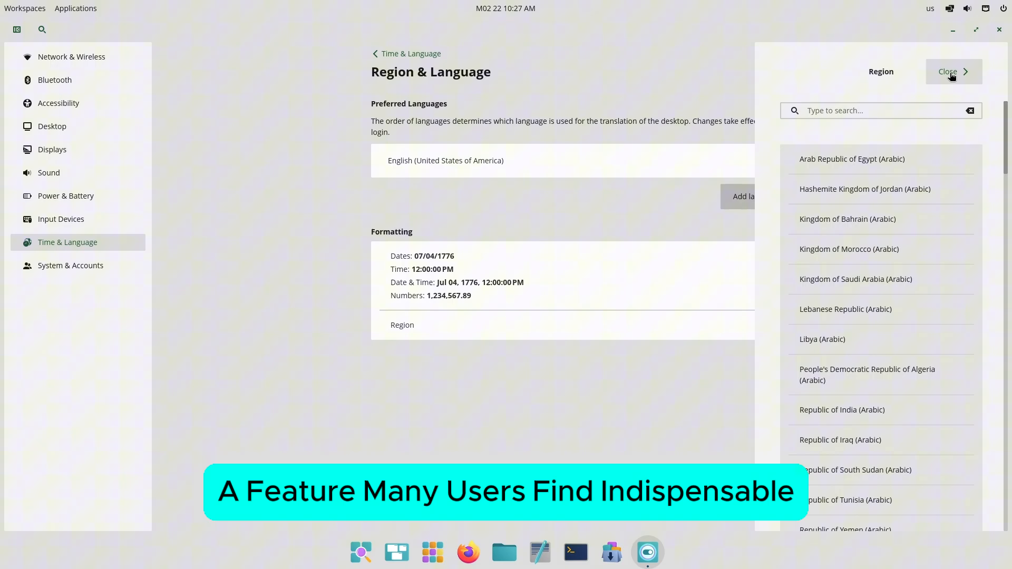
click(948, 71)
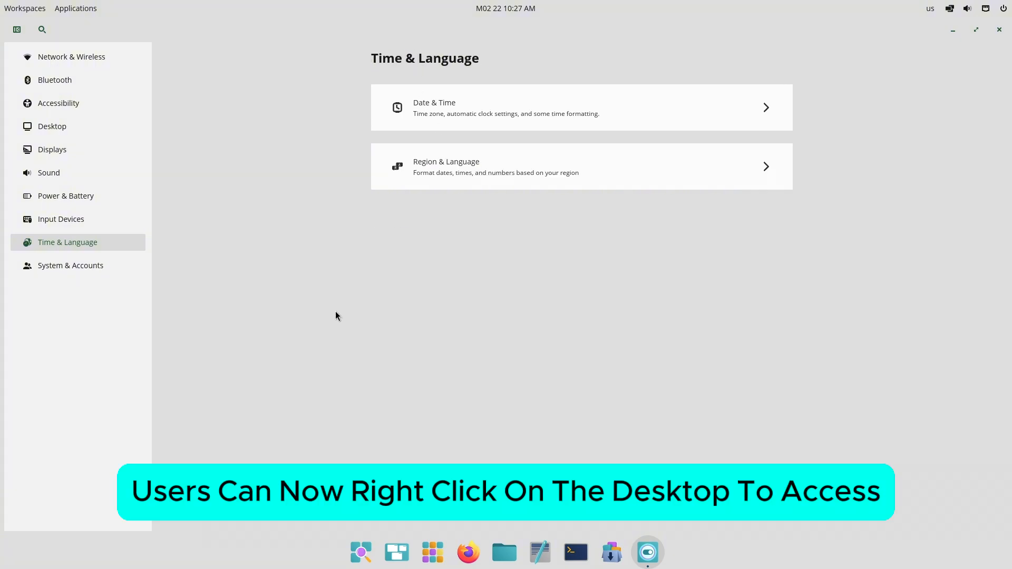
View the About page, toggle the sidebar off and on, and open the App Library
click(70, 265)
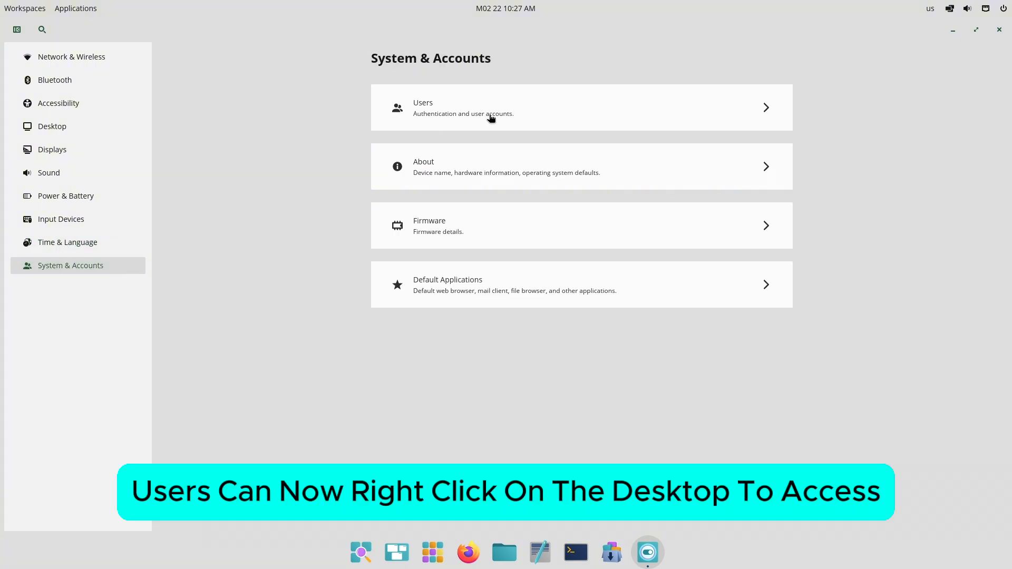
click(580, 107)
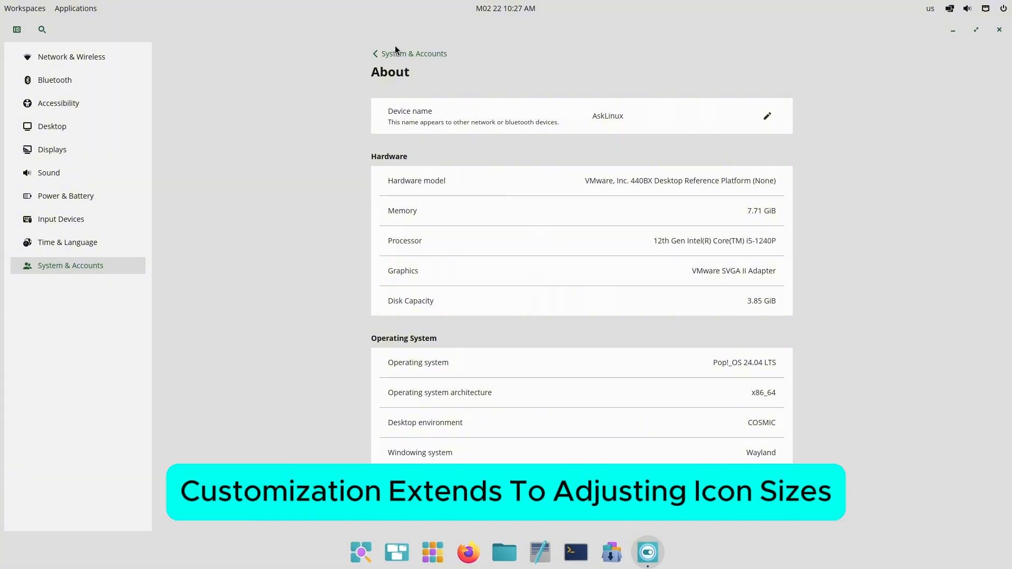
click(375, 54)
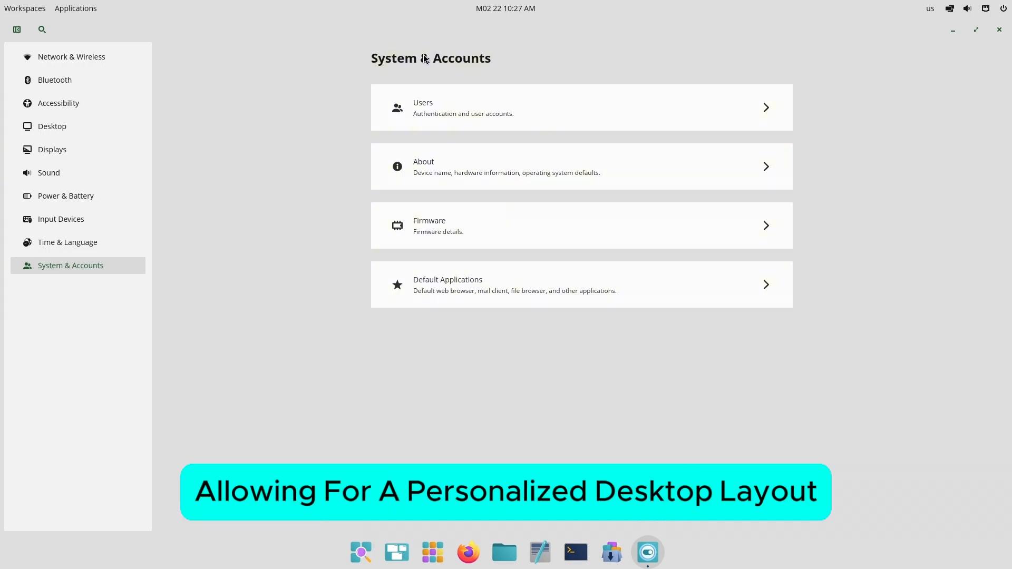
click(580, 285)
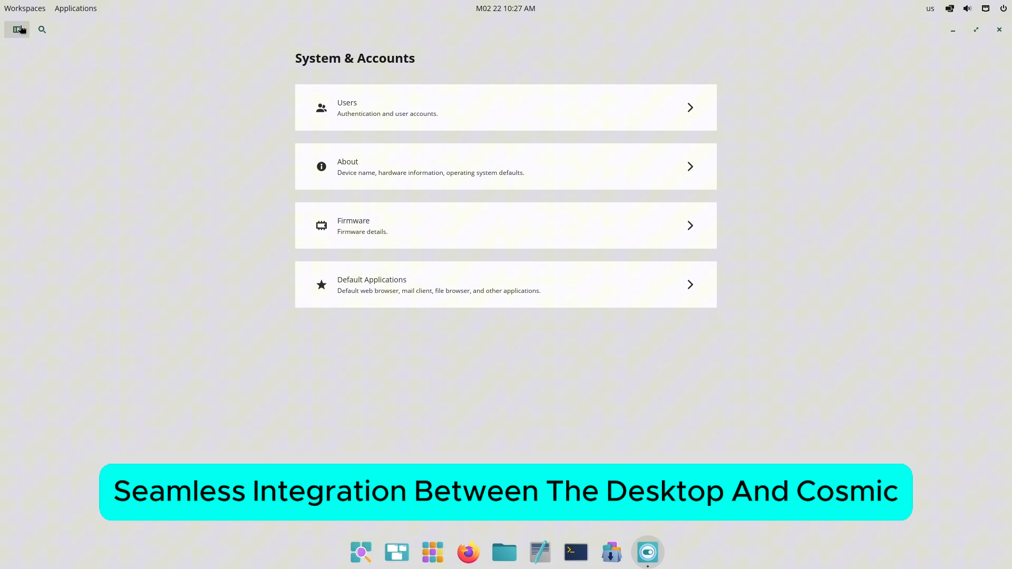
click(16, 29)
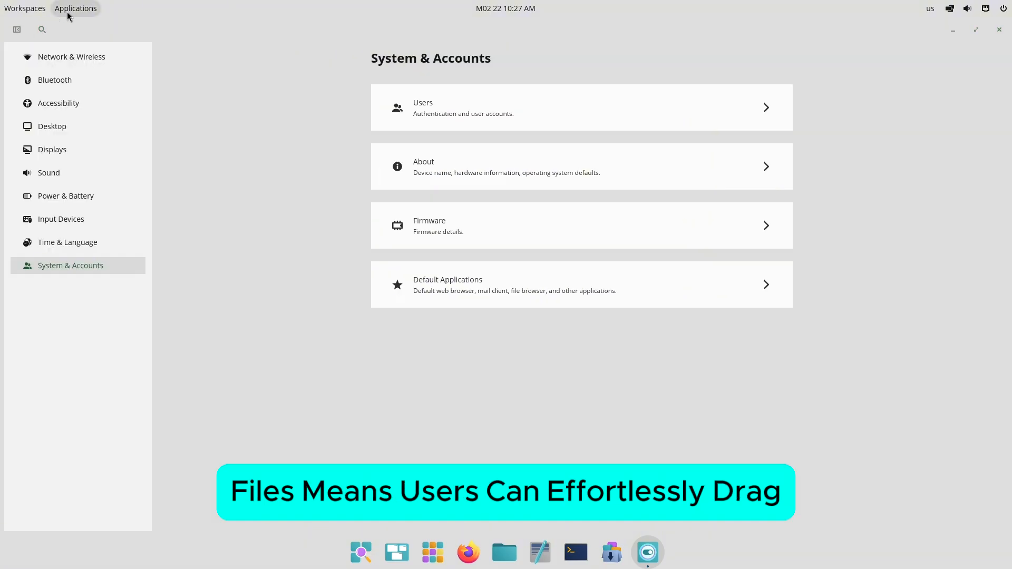
click(75, 8)
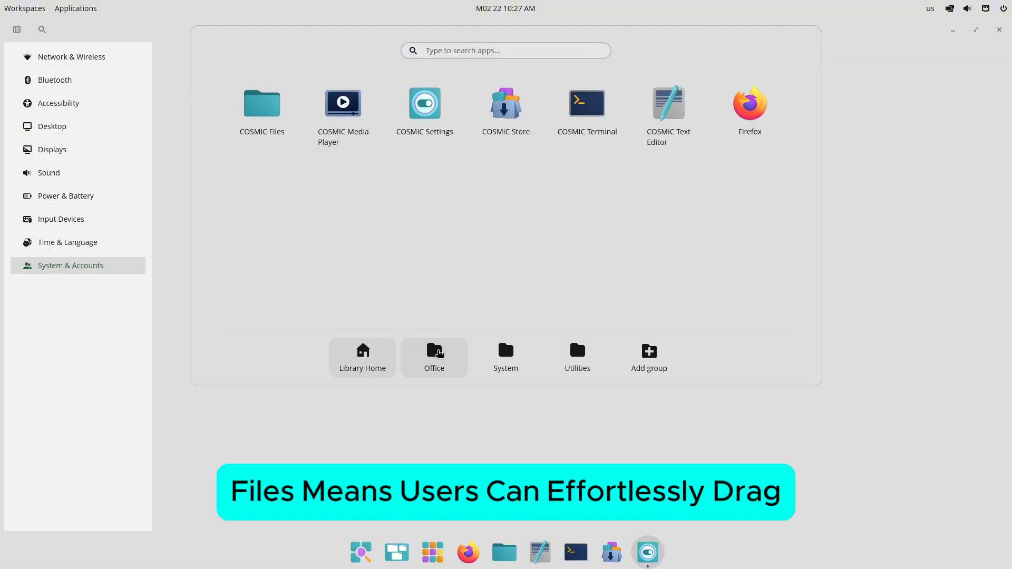
Dismiss the App Library and launch Files from the dock
click(506, 356)
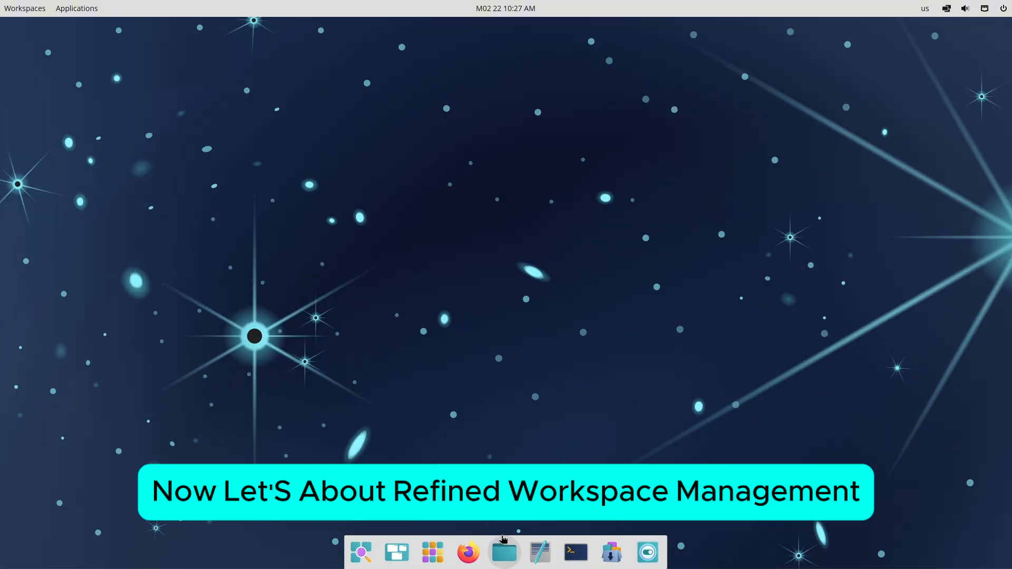
click(504, 552)
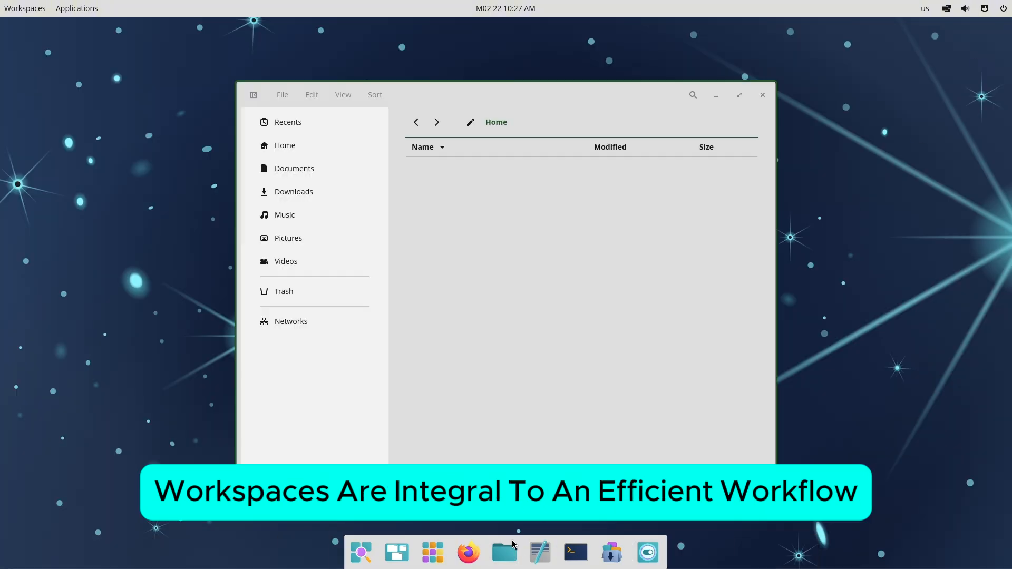
Maximize Files and switch its theme to Dark, then Light
click(739, 95)
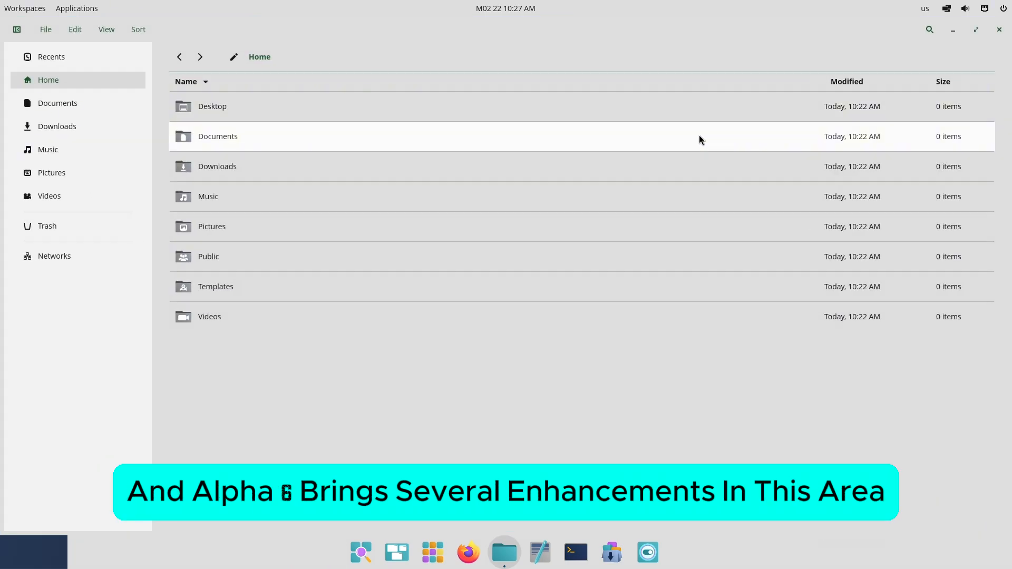
click(45, 29)
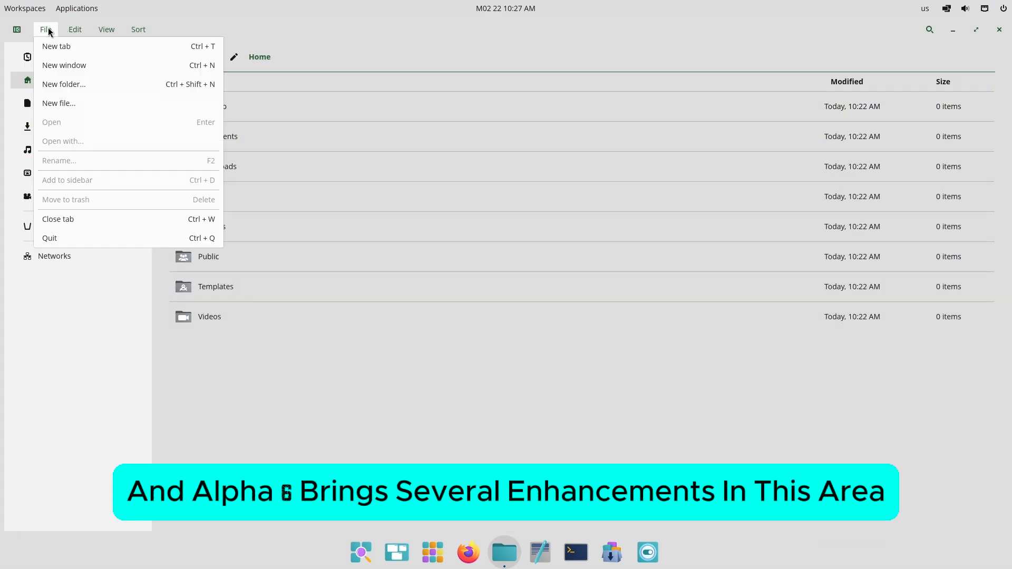
click(106, 29)
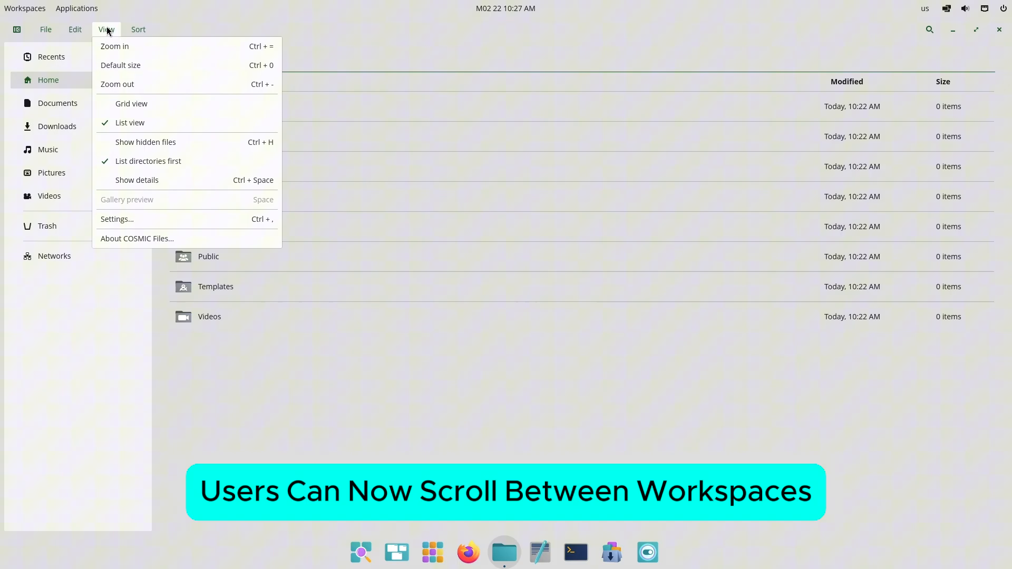
click(117, 219)
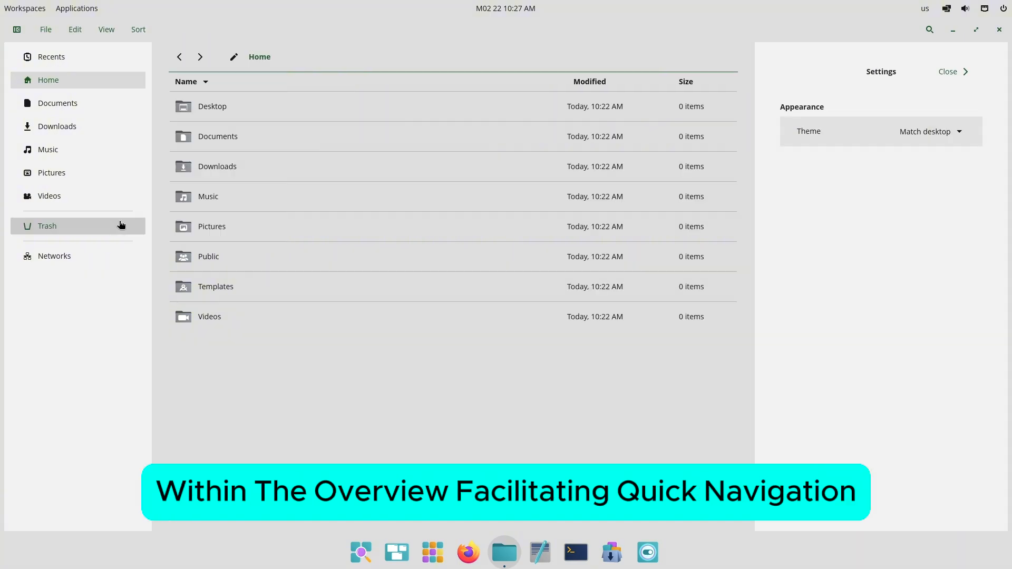
click(929, 131)
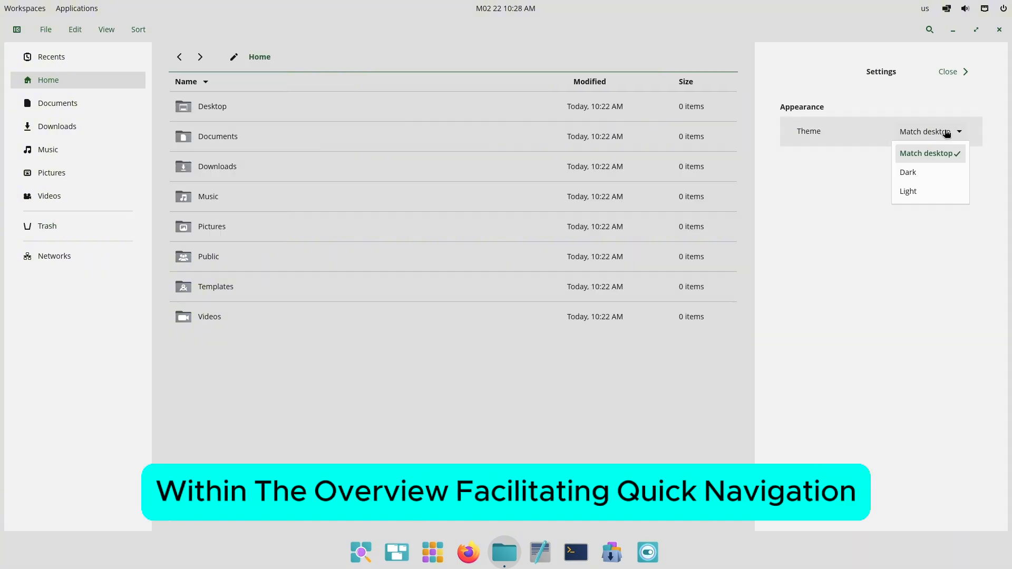
click(908, 172)
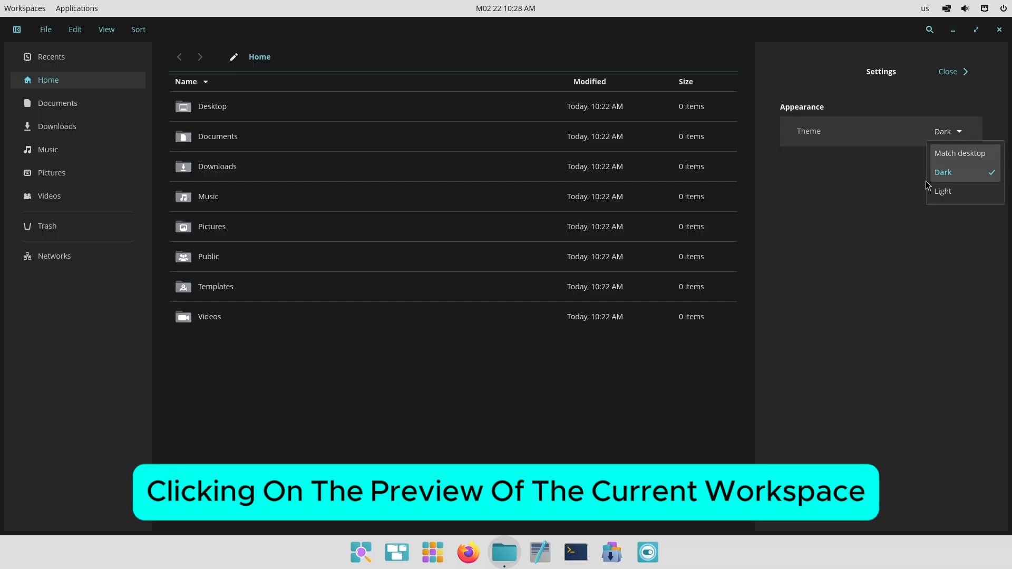
click(942, 191)
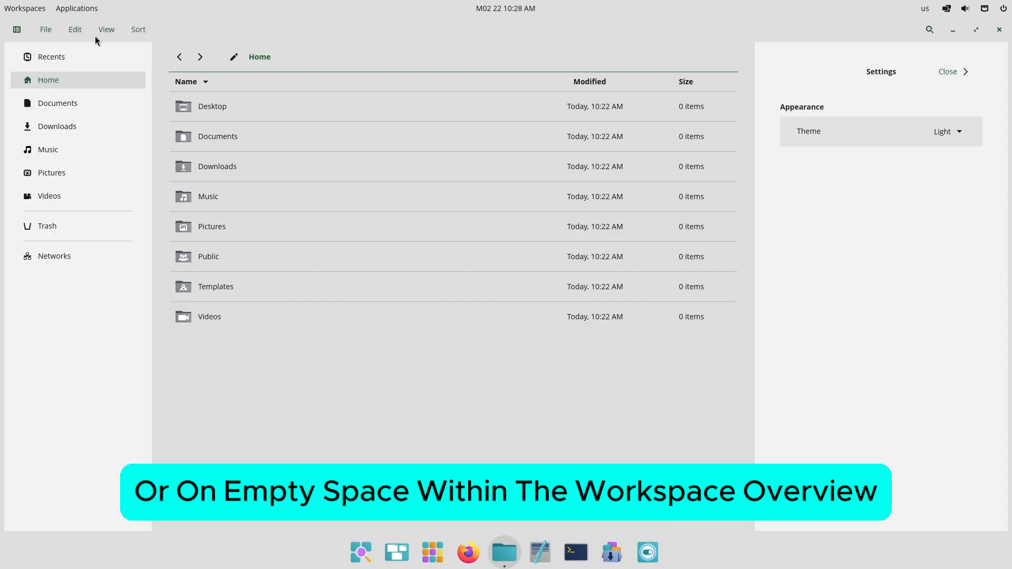
Open the Trash folder, then close the Files window
click(106, 29)
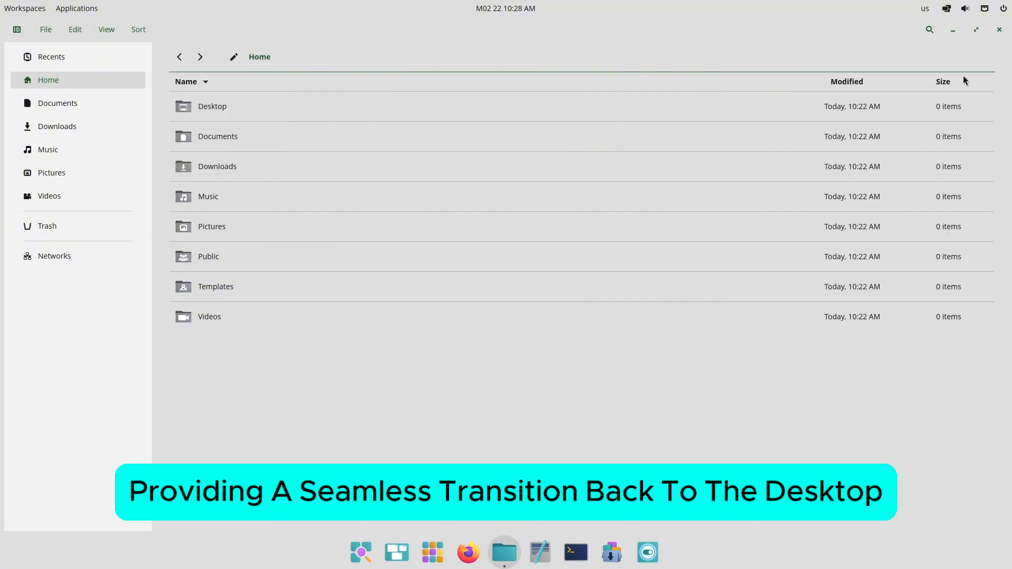
click(138, 29)
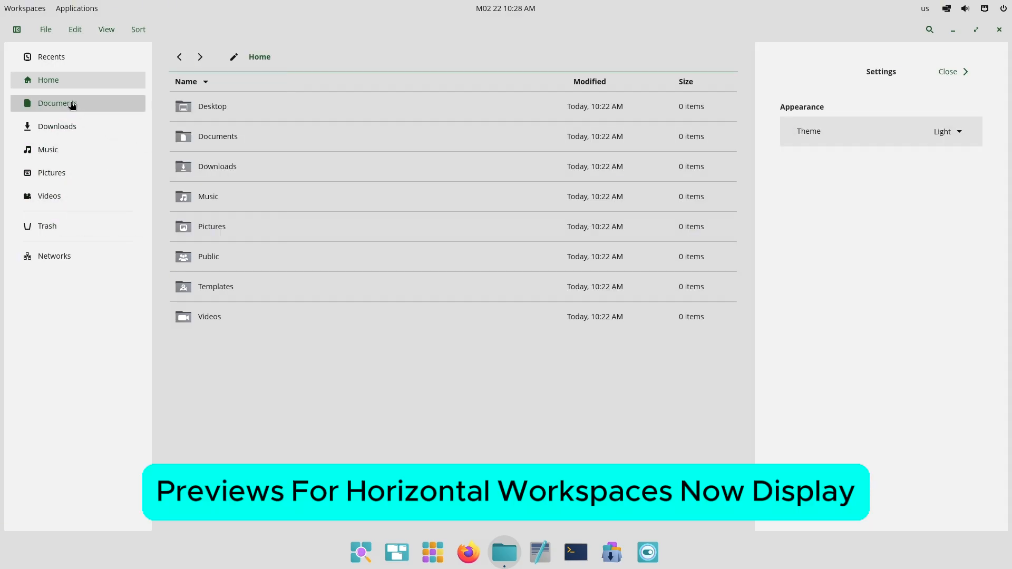
click(47, 226)
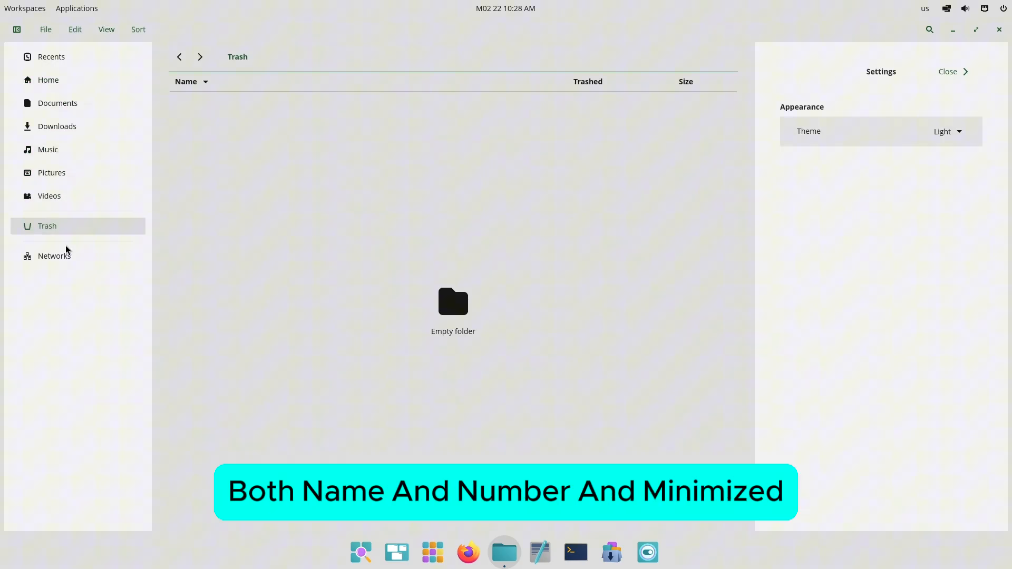
click(54, 256)
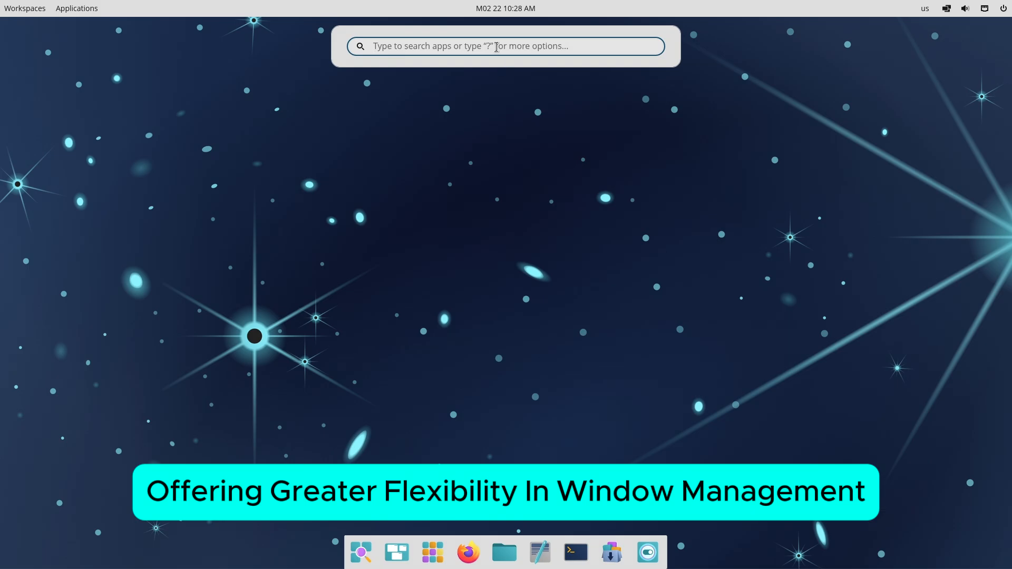
Launch COSMIC Store and COSMIC Media Player from the dock's launcher
text(d)
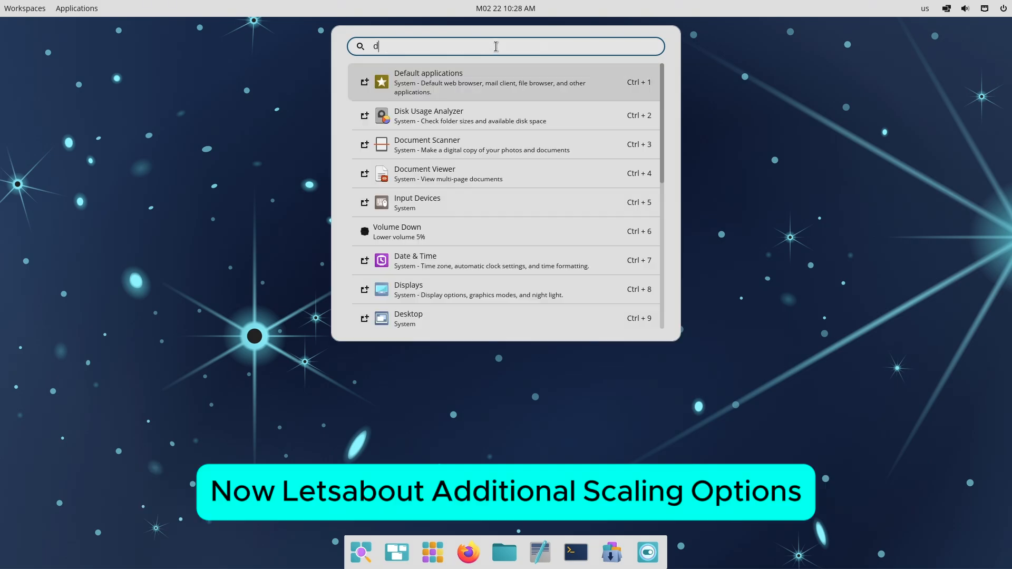
scroll(down, 3)
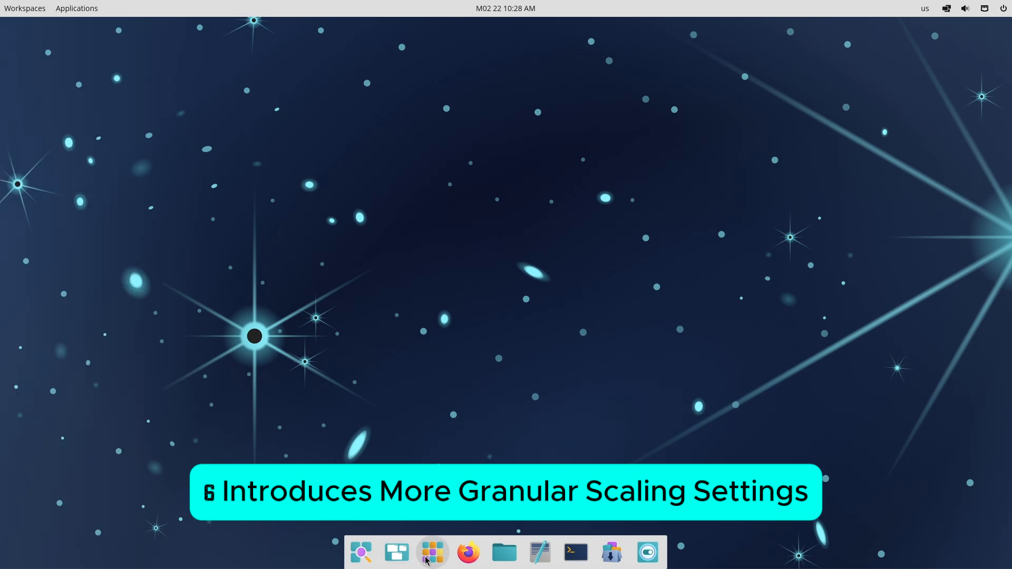
click(432, 553)
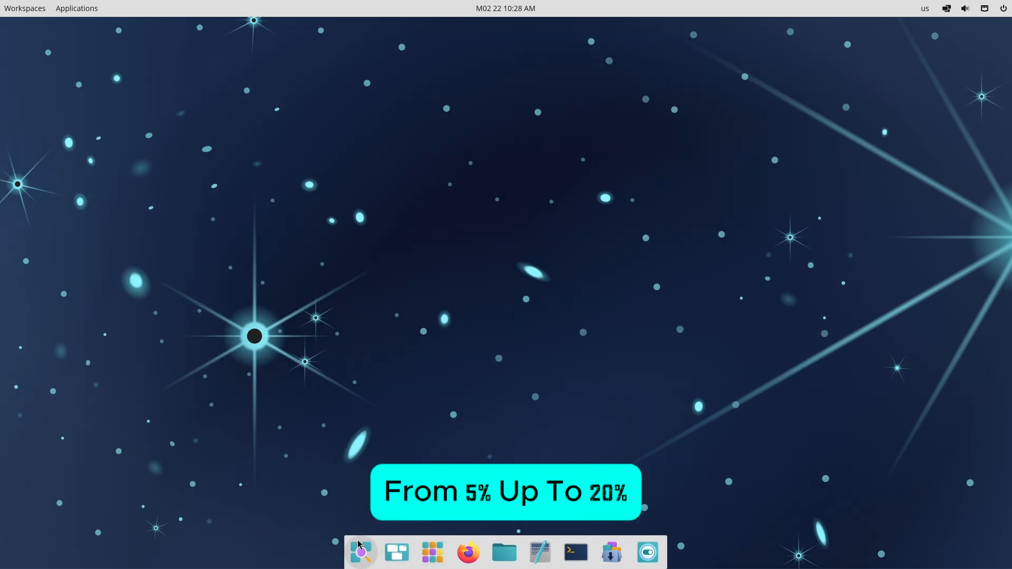
click(432, 552)
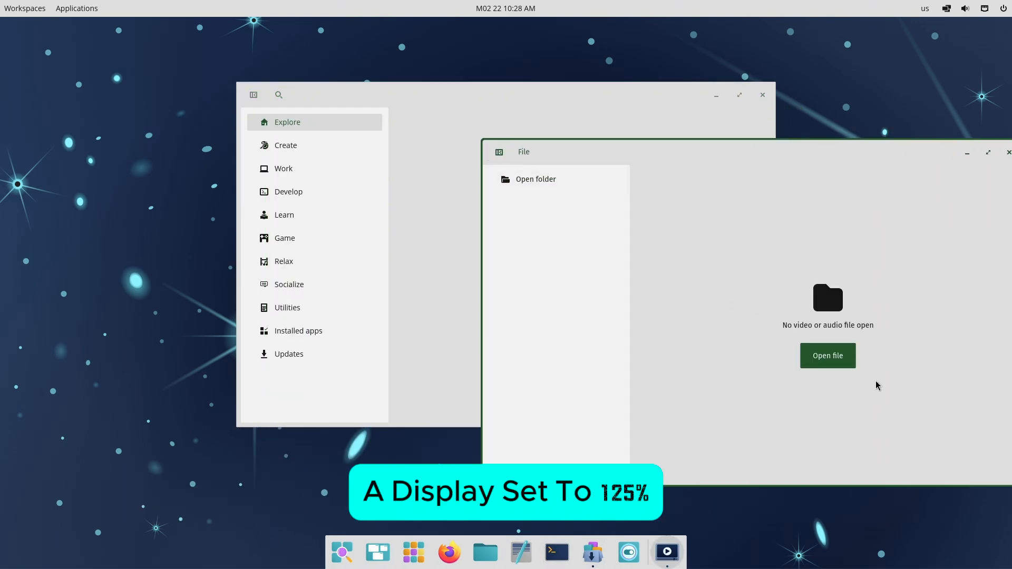
Close the empty Media Player window and bring the terminal over COSMIC Store
click(1006, 152)
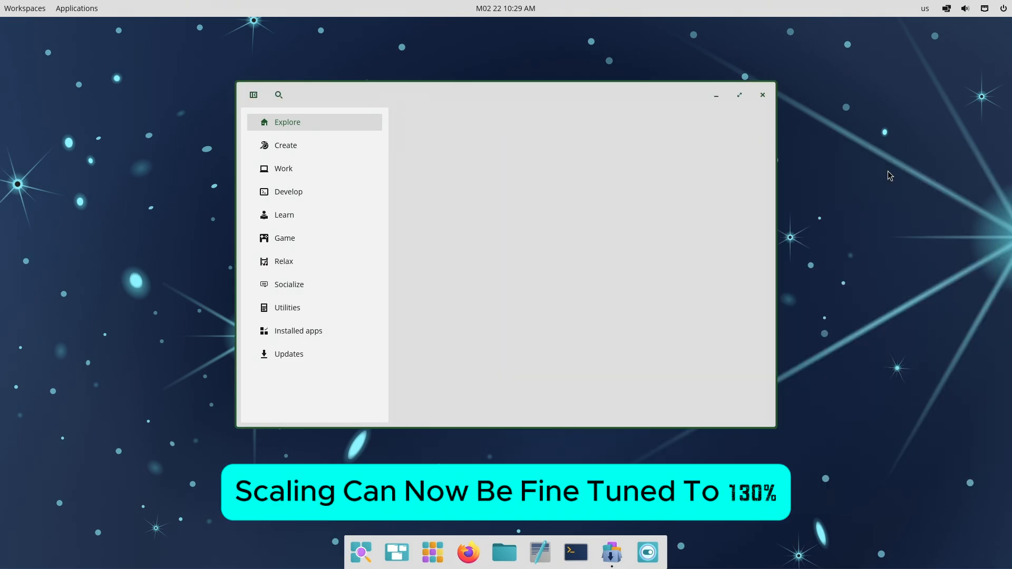
click(285, 144)
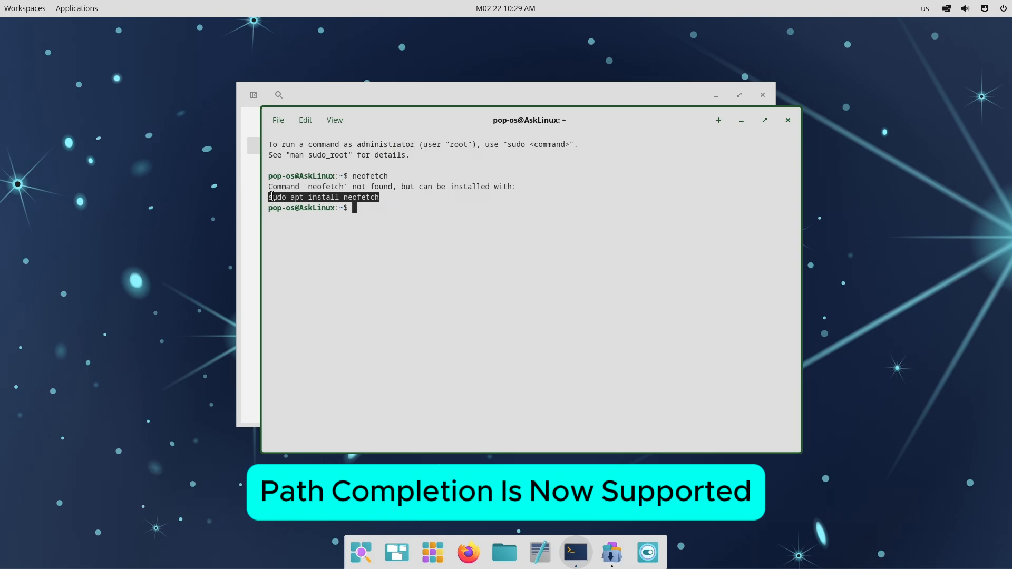
Install neofetch via 'sudo apt install neofetch', confirm with y, and maximize the terminal
right_click(400, 250)
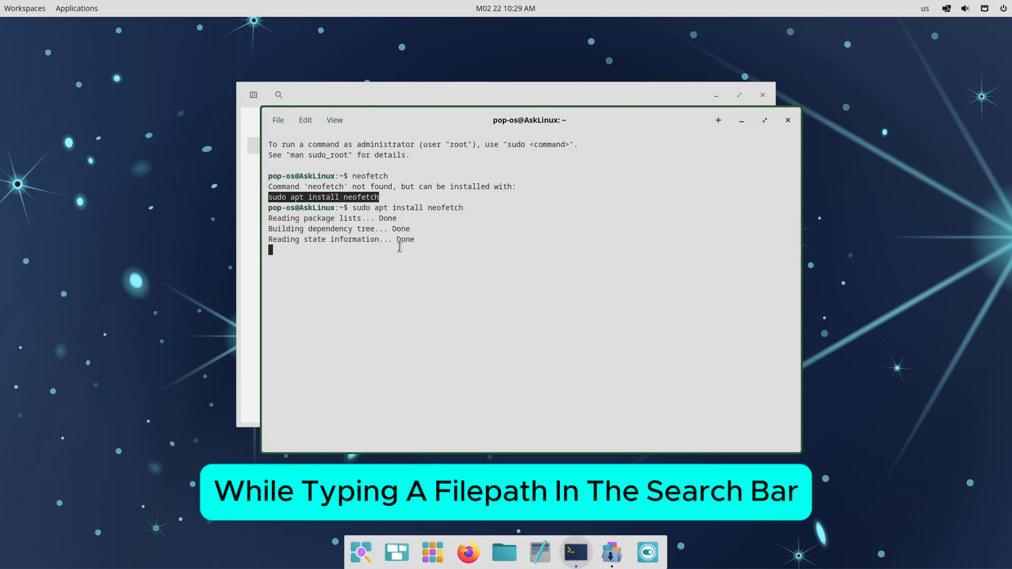
text(you want to continue? [Y/n] y)
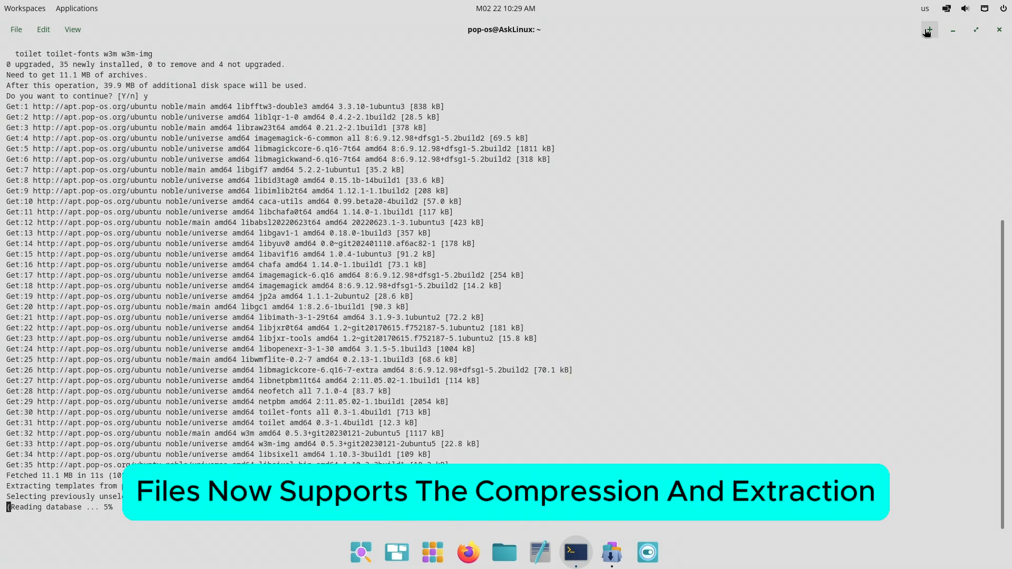
click(928, 30)
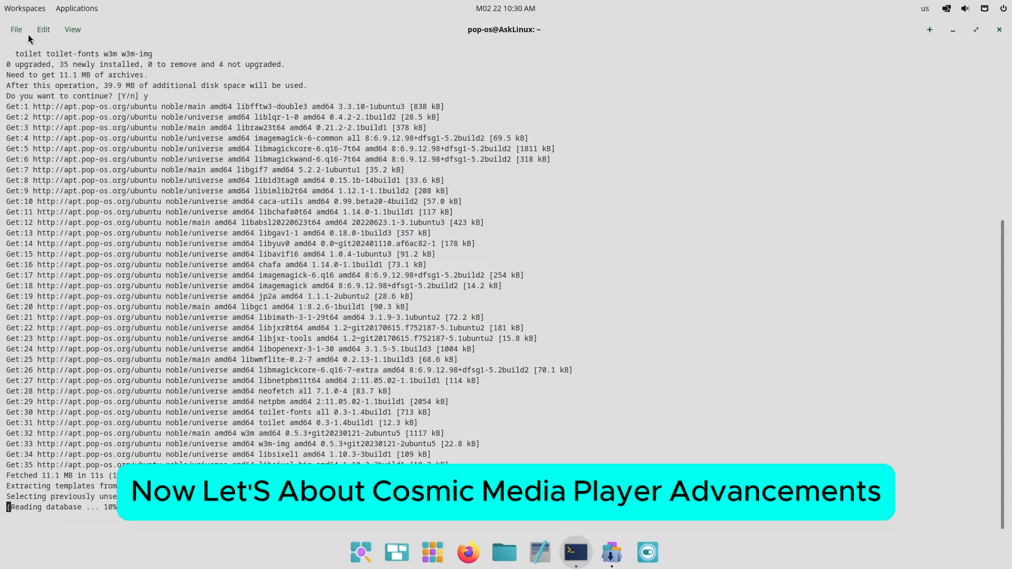
Browse the terminal's Edit and View menus and show its About panel
click(42, 29)
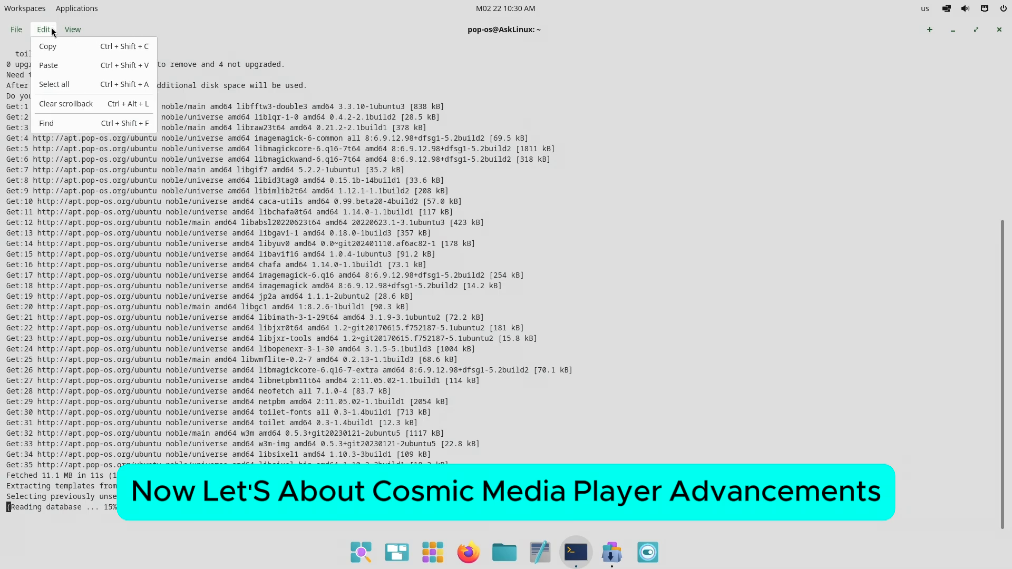
click(71, 29)
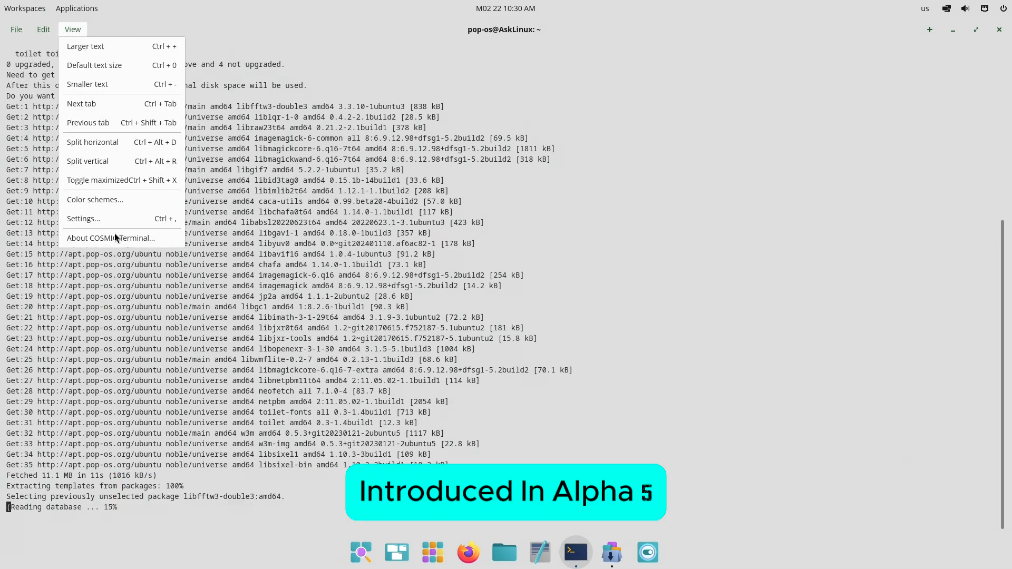
click(110, 238)
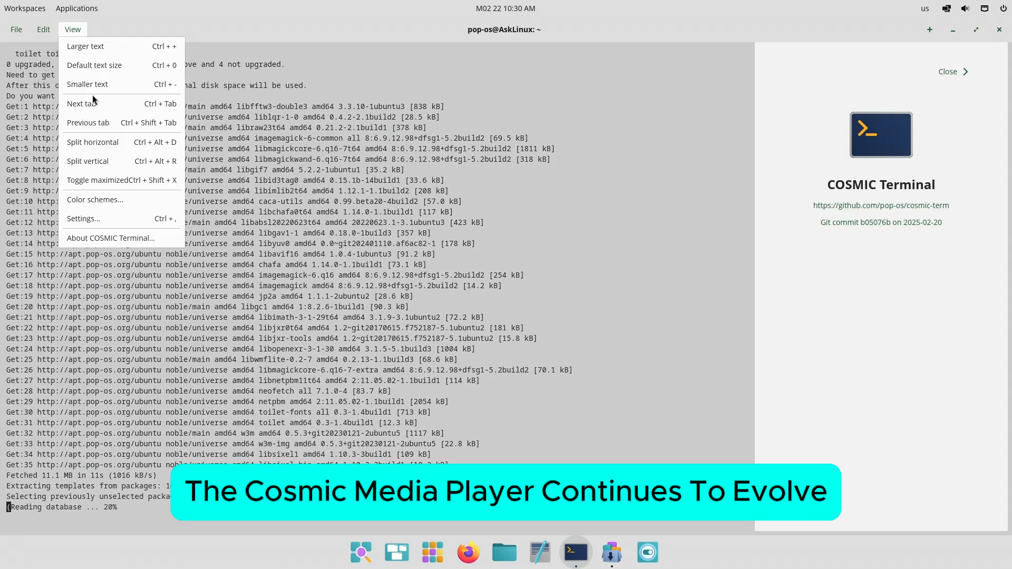
Review COSMIC Light and Dark color scheme options, then restore the terminal window
click(95, 199)
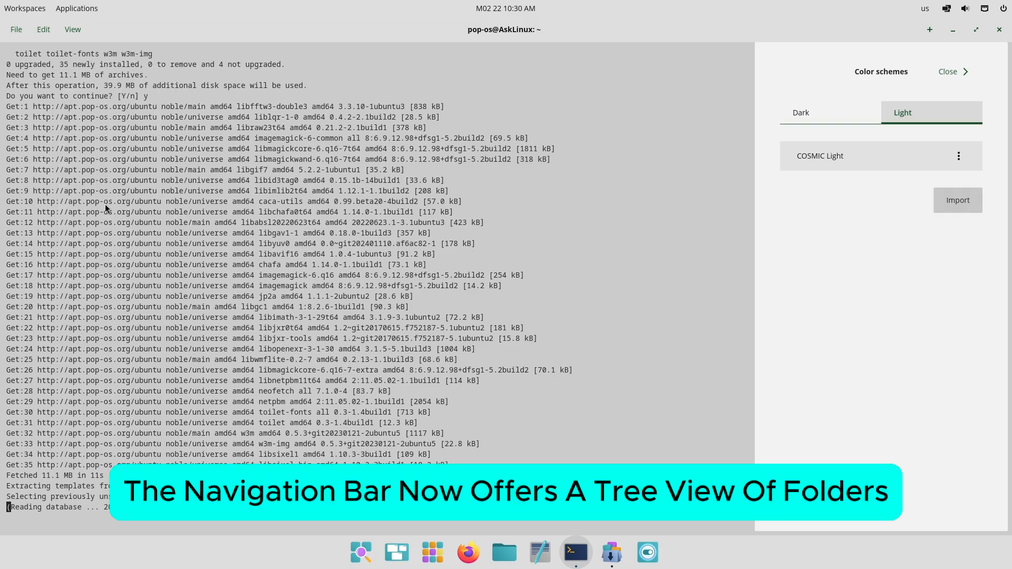
click(958, 156)
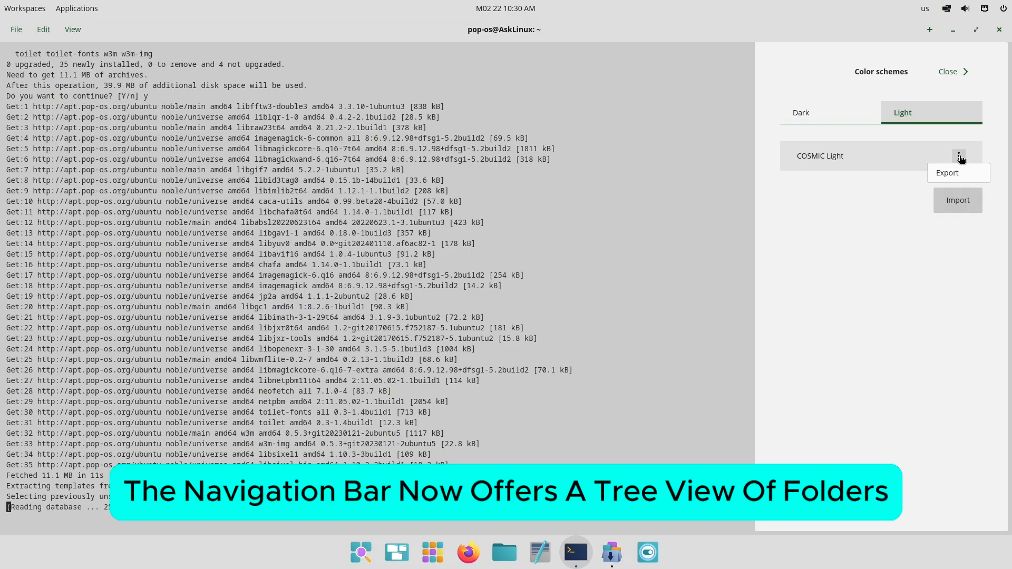
click(800, 112)
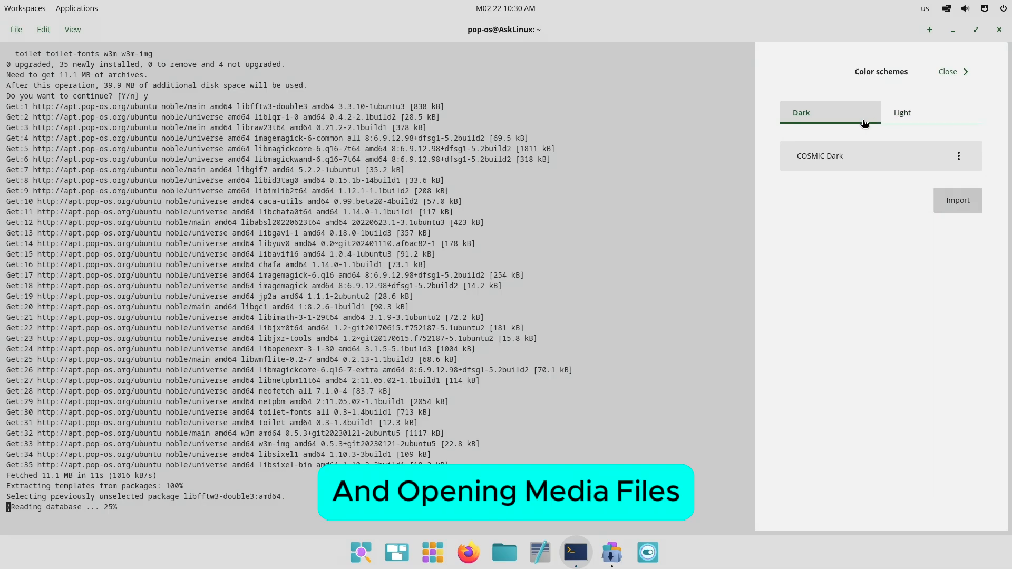
click(958, 156)
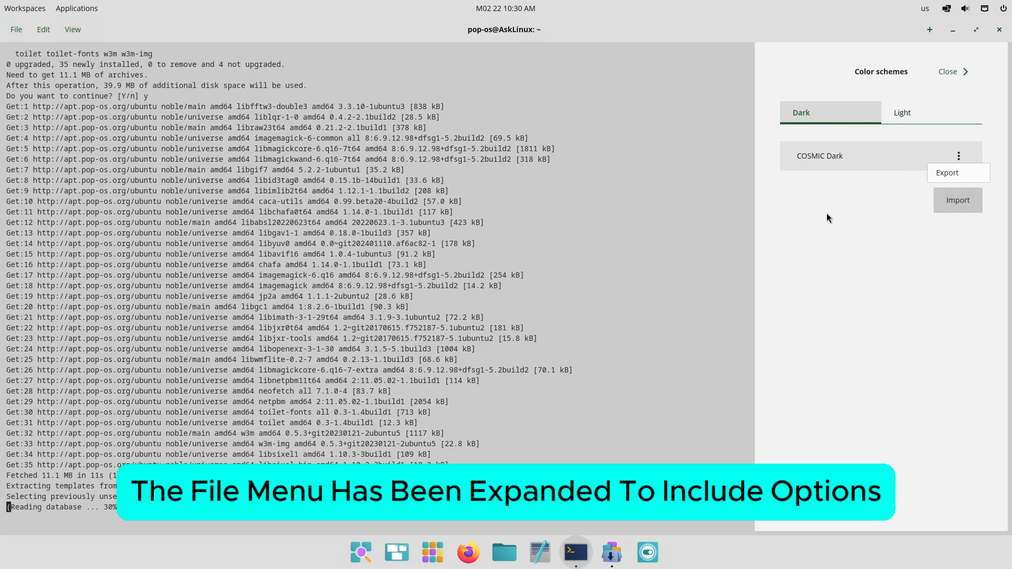
click(948, 71)
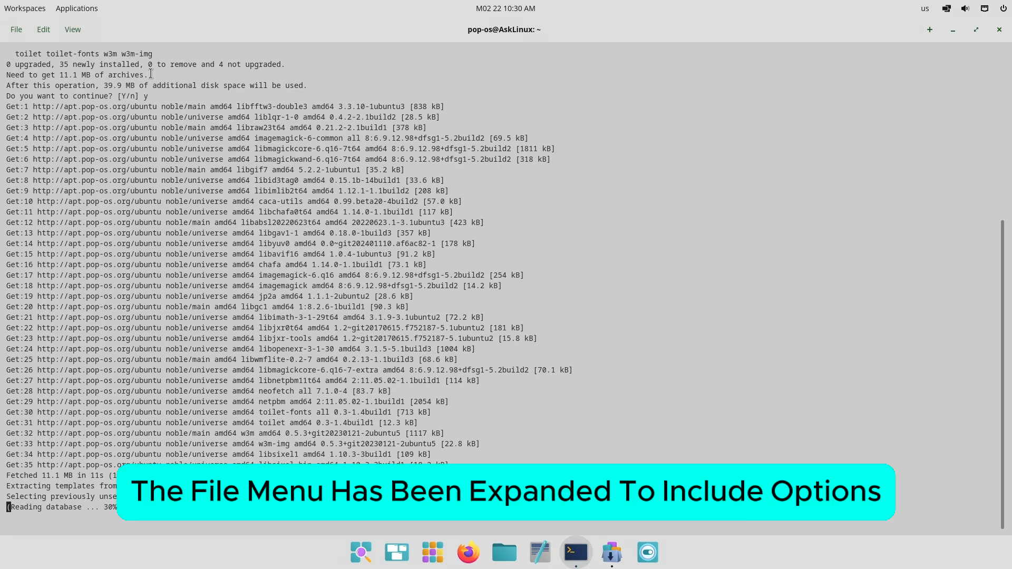
click(72, 29)
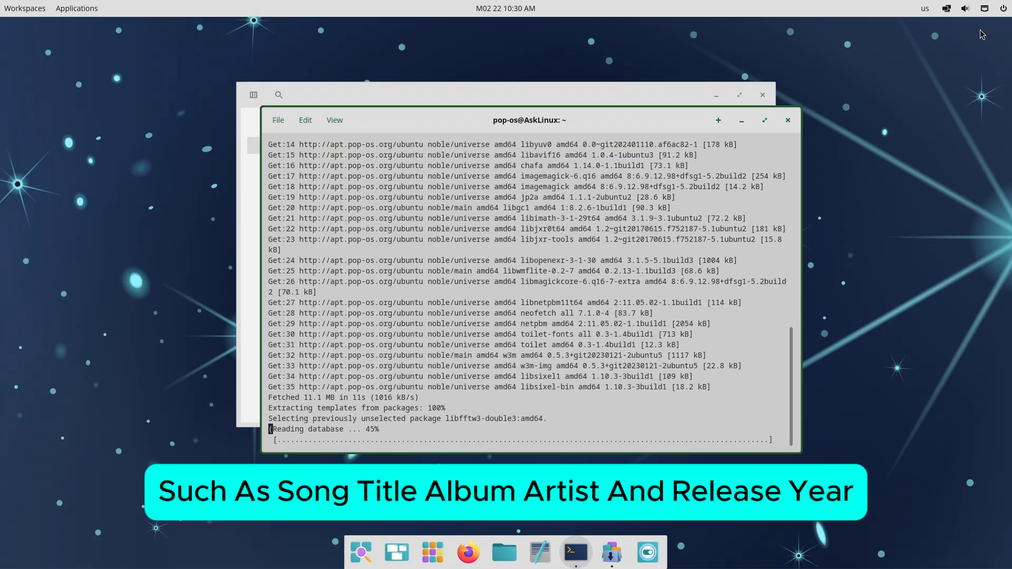
View the Store's Create category, then launch System Monitor from the App Library
click(610, 552)
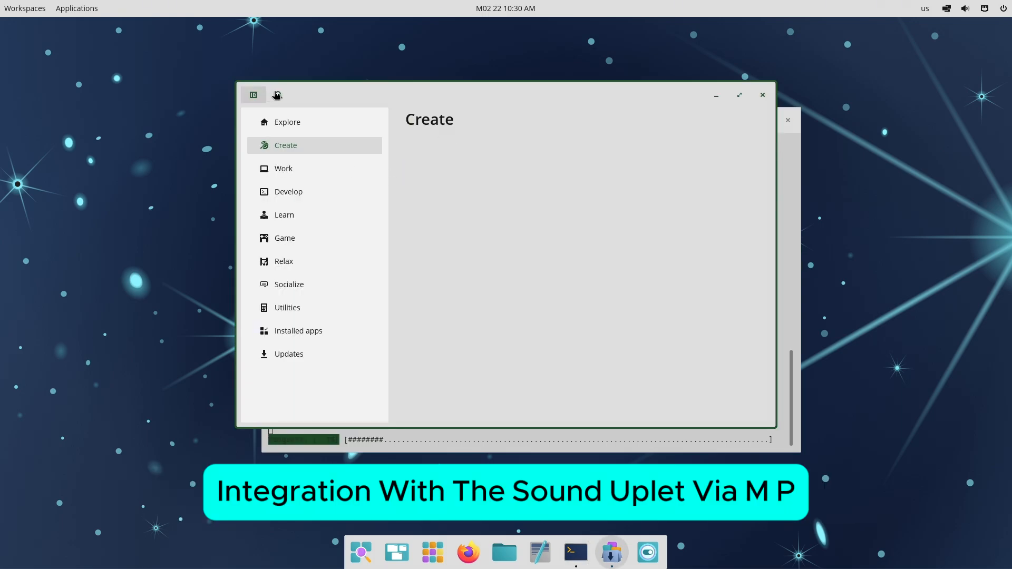
click(253, 95)
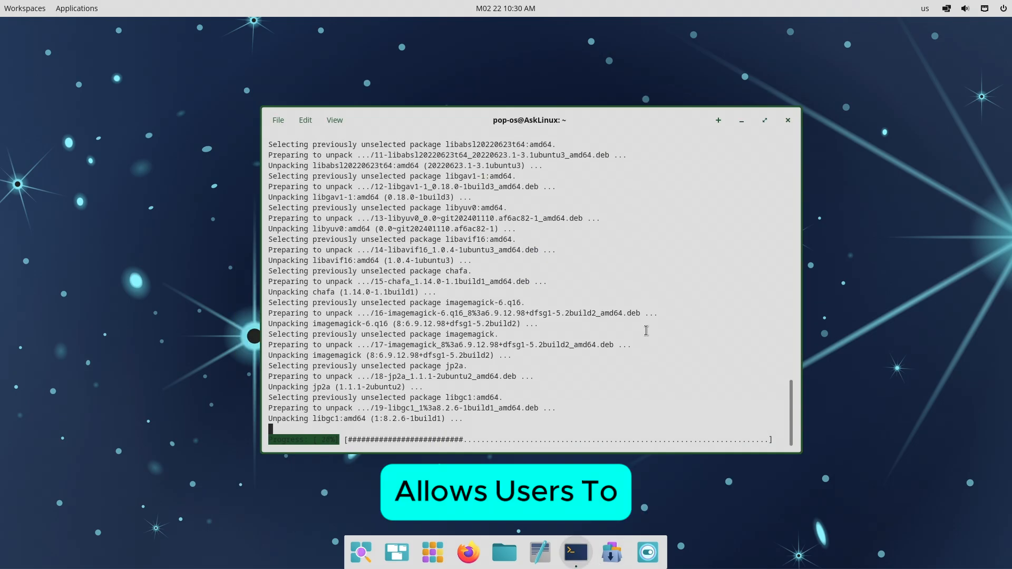
click(431, 552)
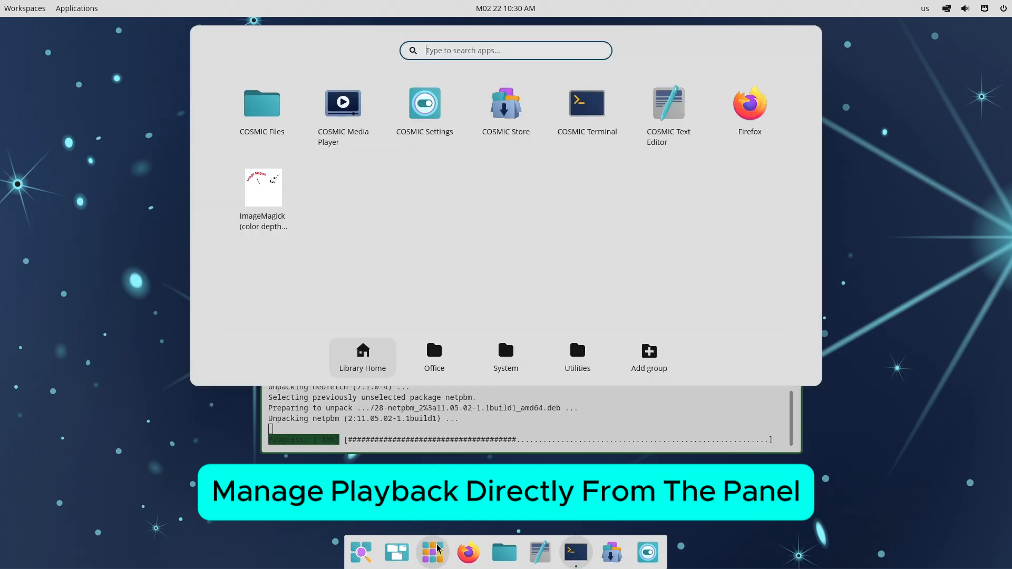
click(505, 357)
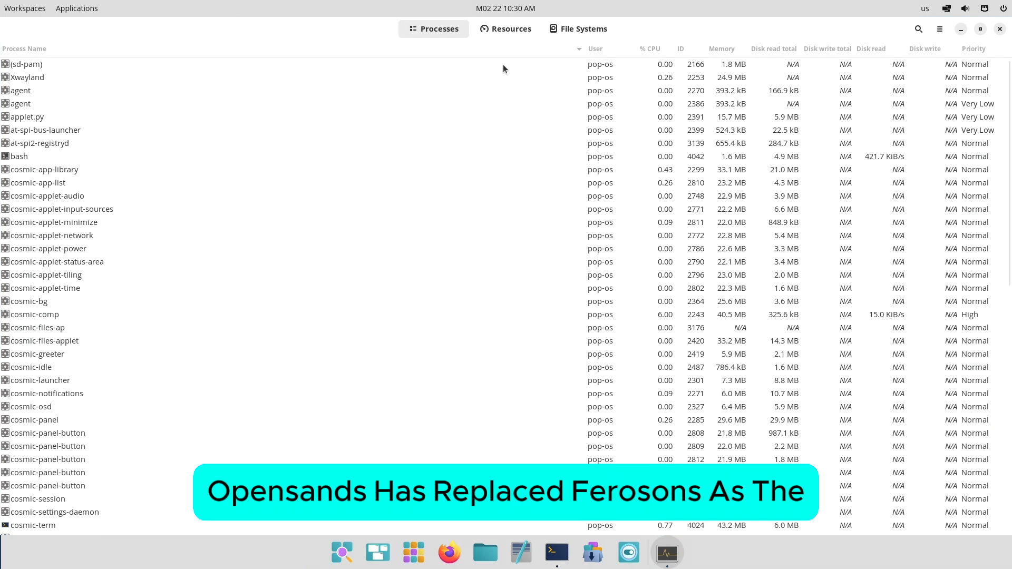
View System Monitor's Resources, File Systems and About details, then close the app
scroll(down, 3)
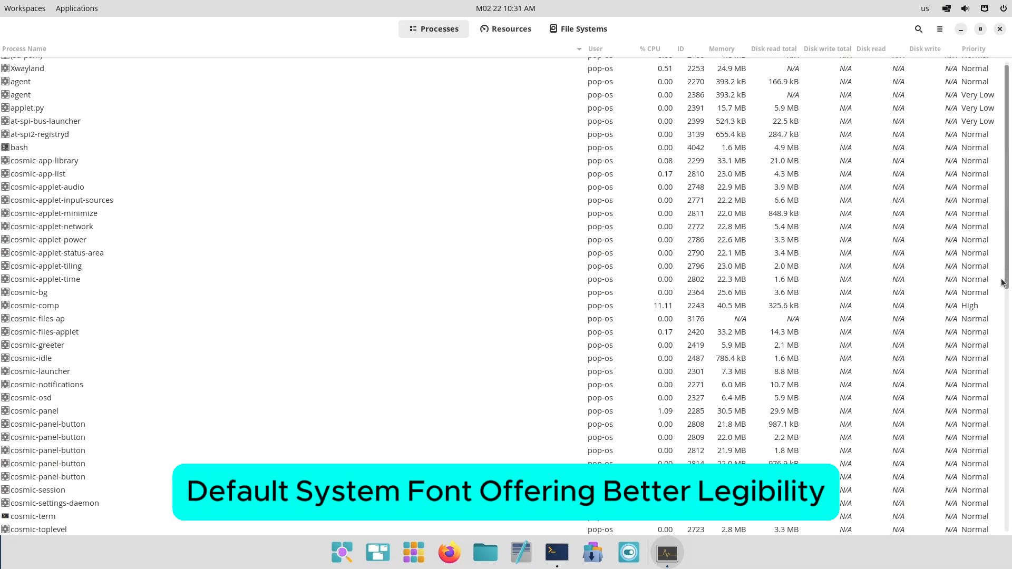
click(505, 29)
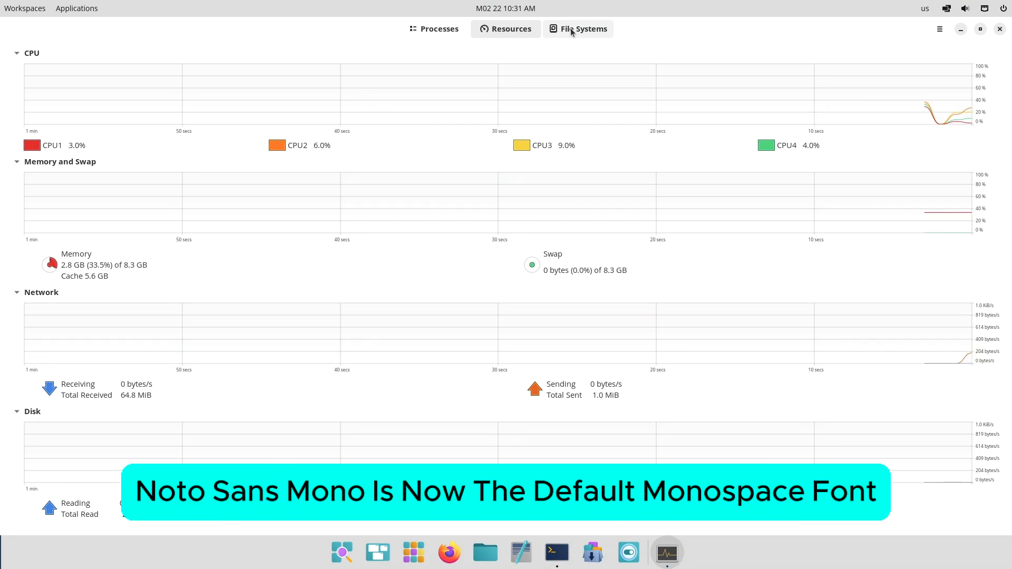
click(578, 28)
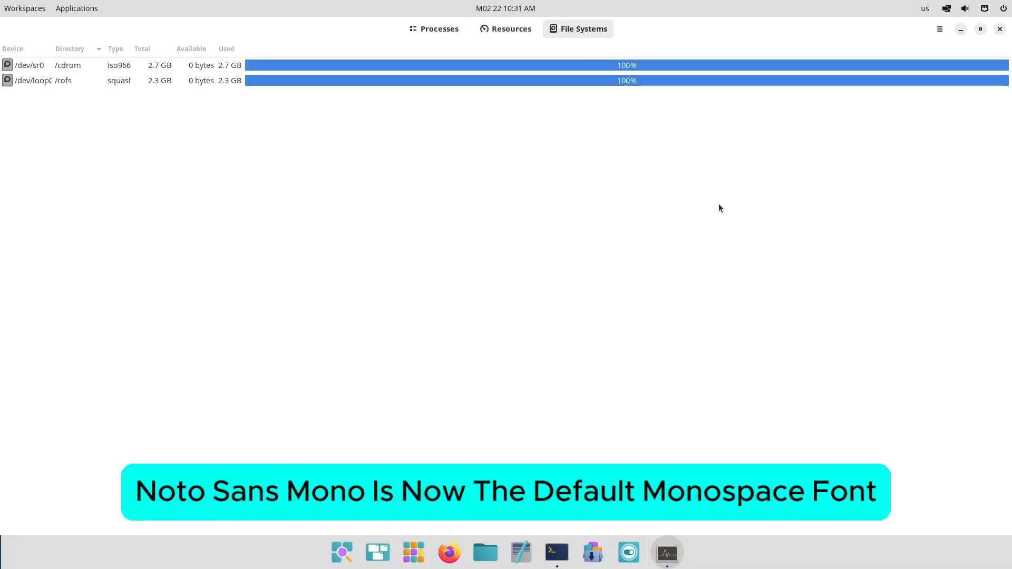
click(939, 29)
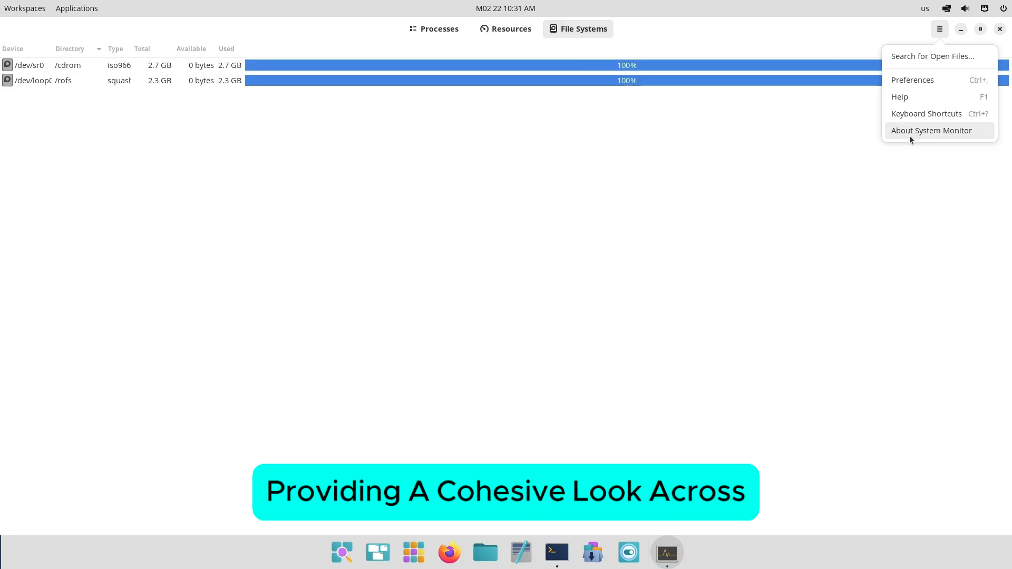
click(931, 131)
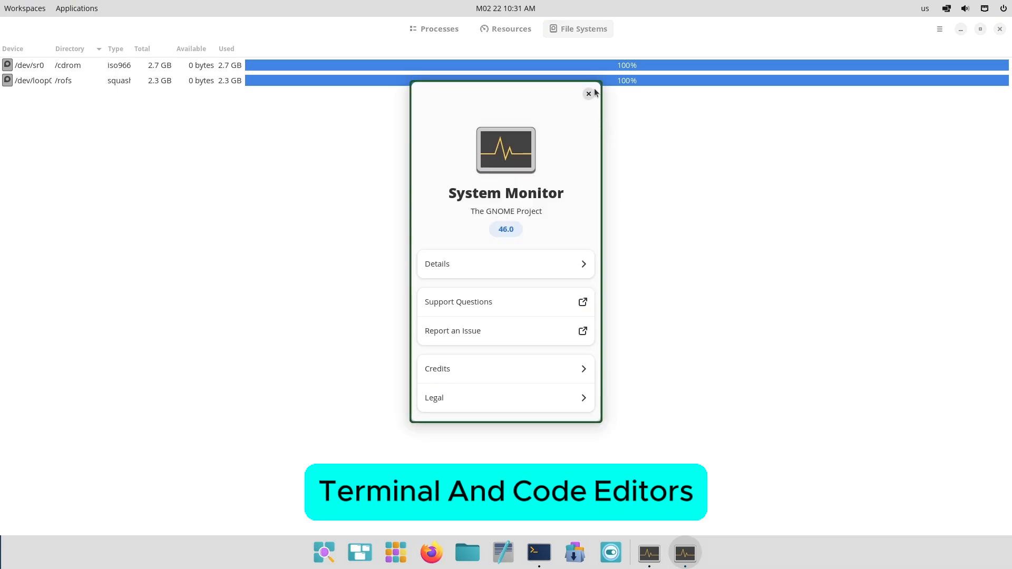
click(588, 94)
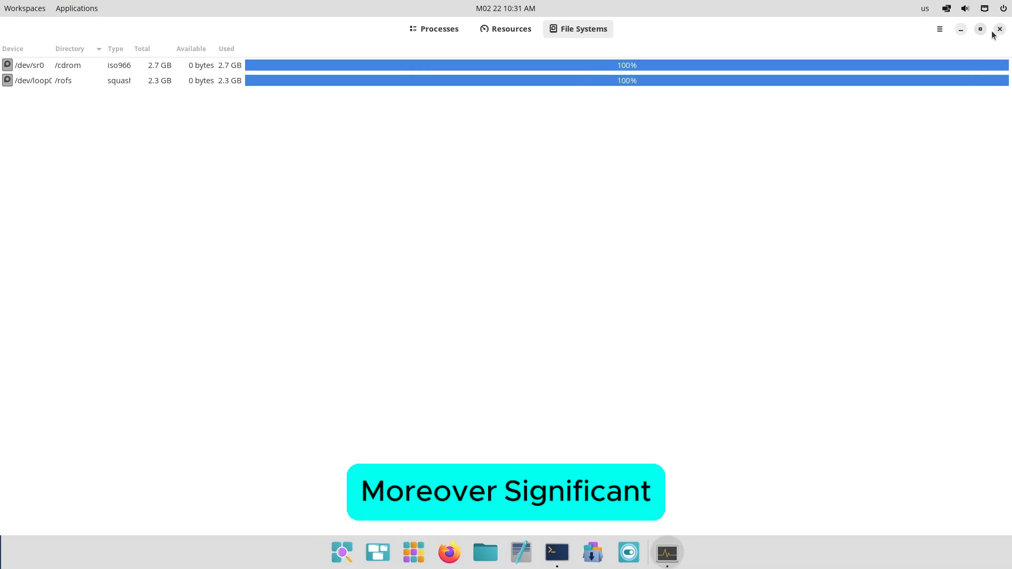
click(555, 551)
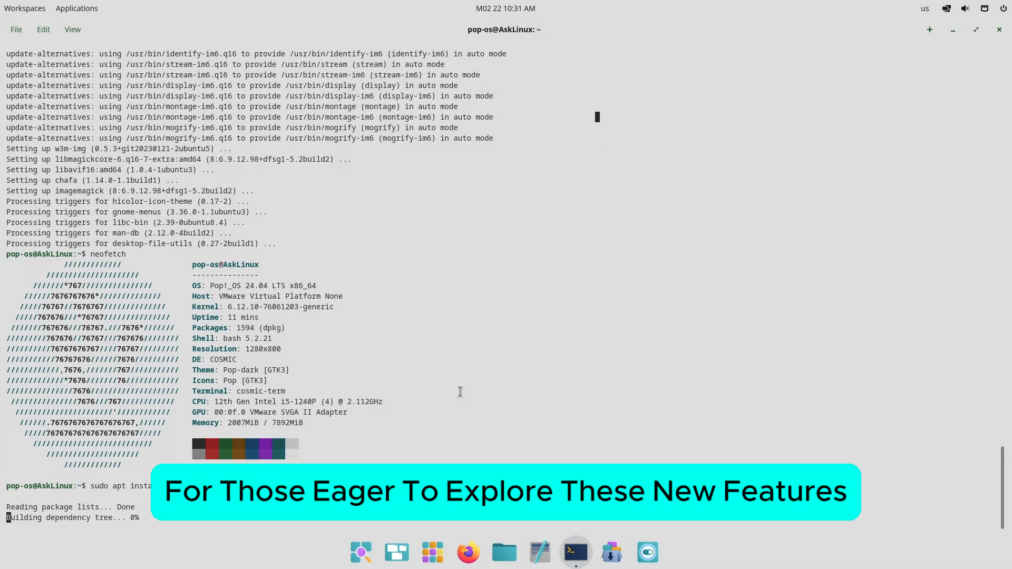
Run neofetch, install inxi, run the 'inxi -b' report, and close the terminal
scroll(down, 3)
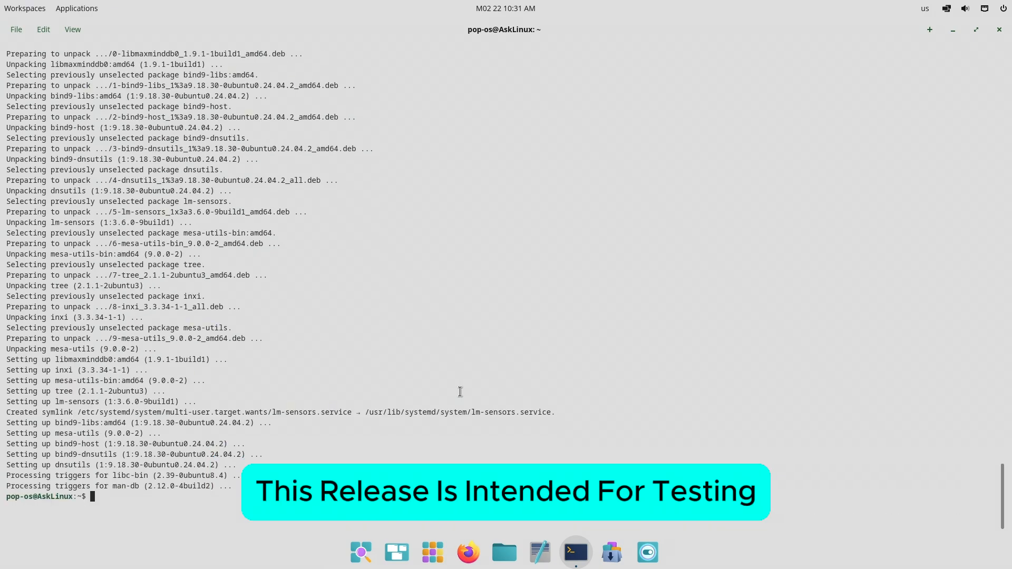
text(inxi)
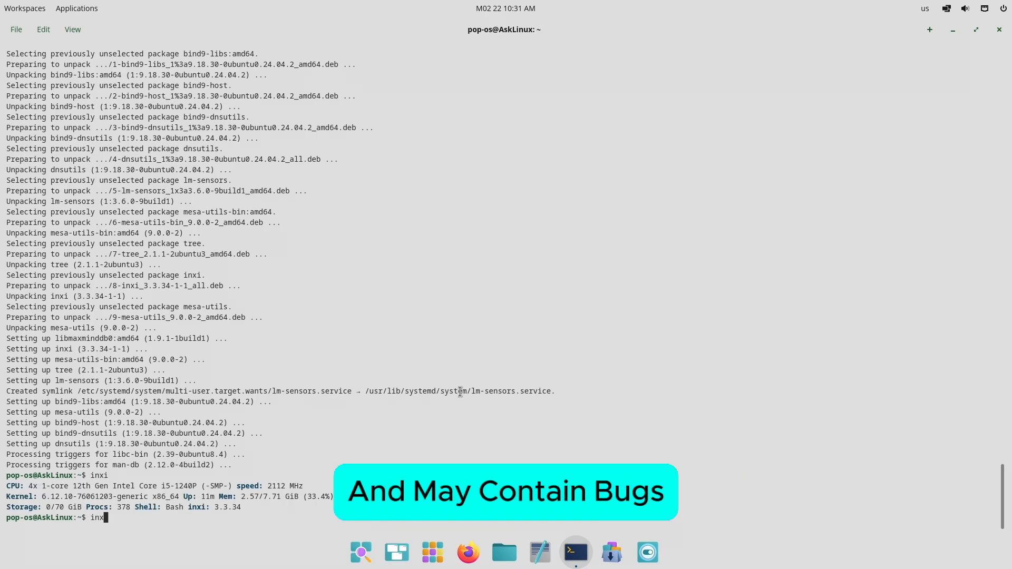
text(-b)
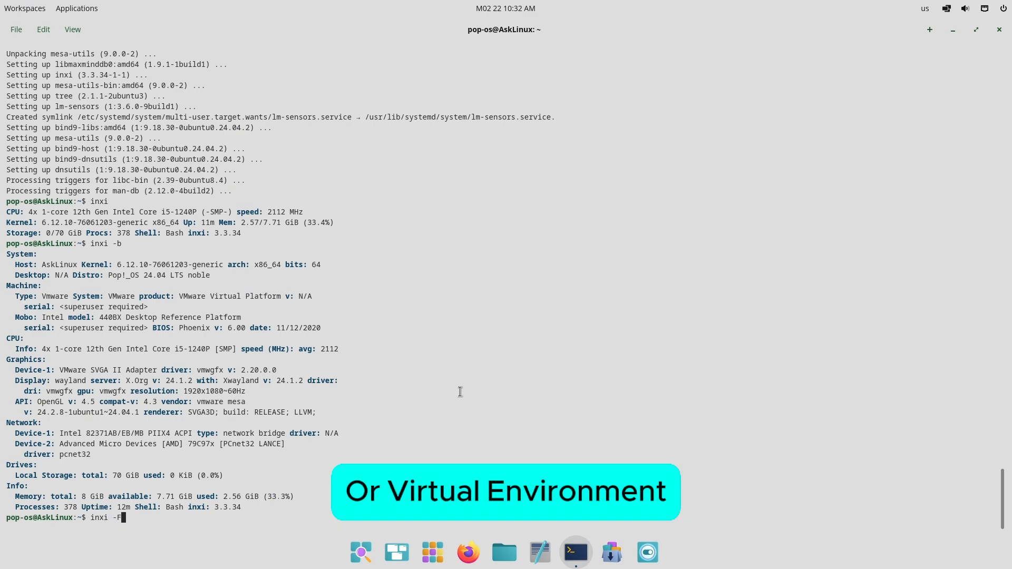
key(Return)
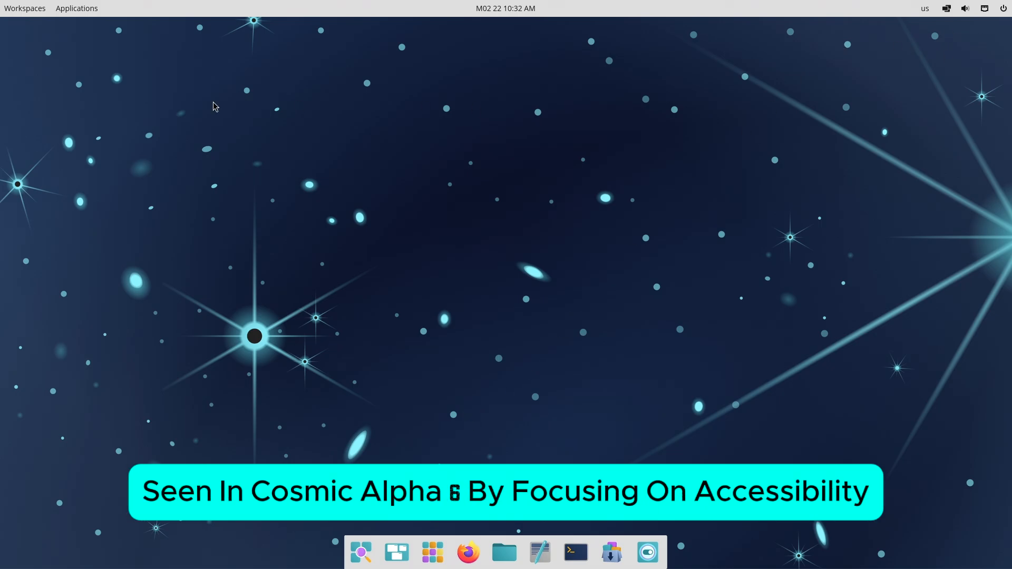
mouse_move(881, 255)
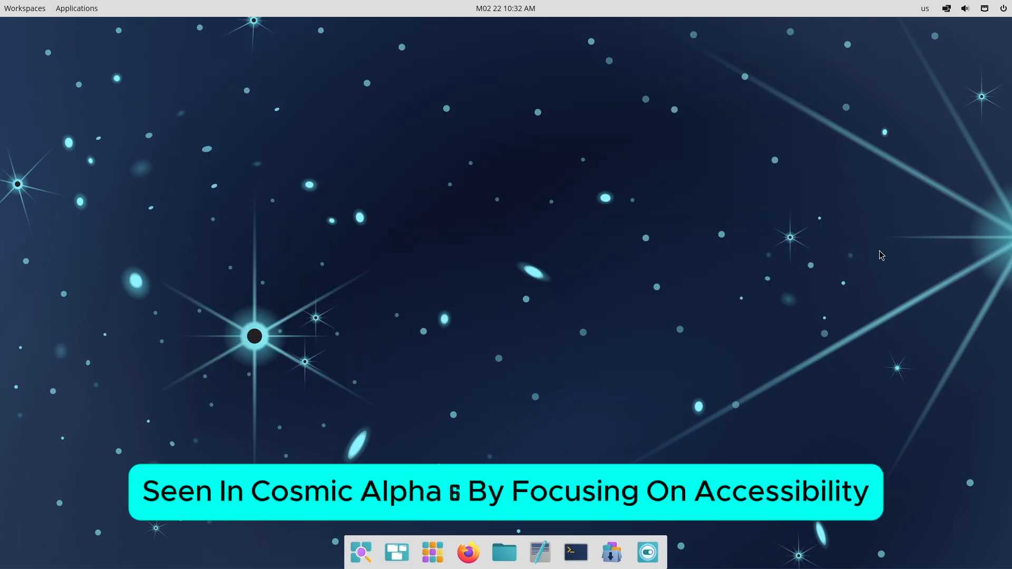